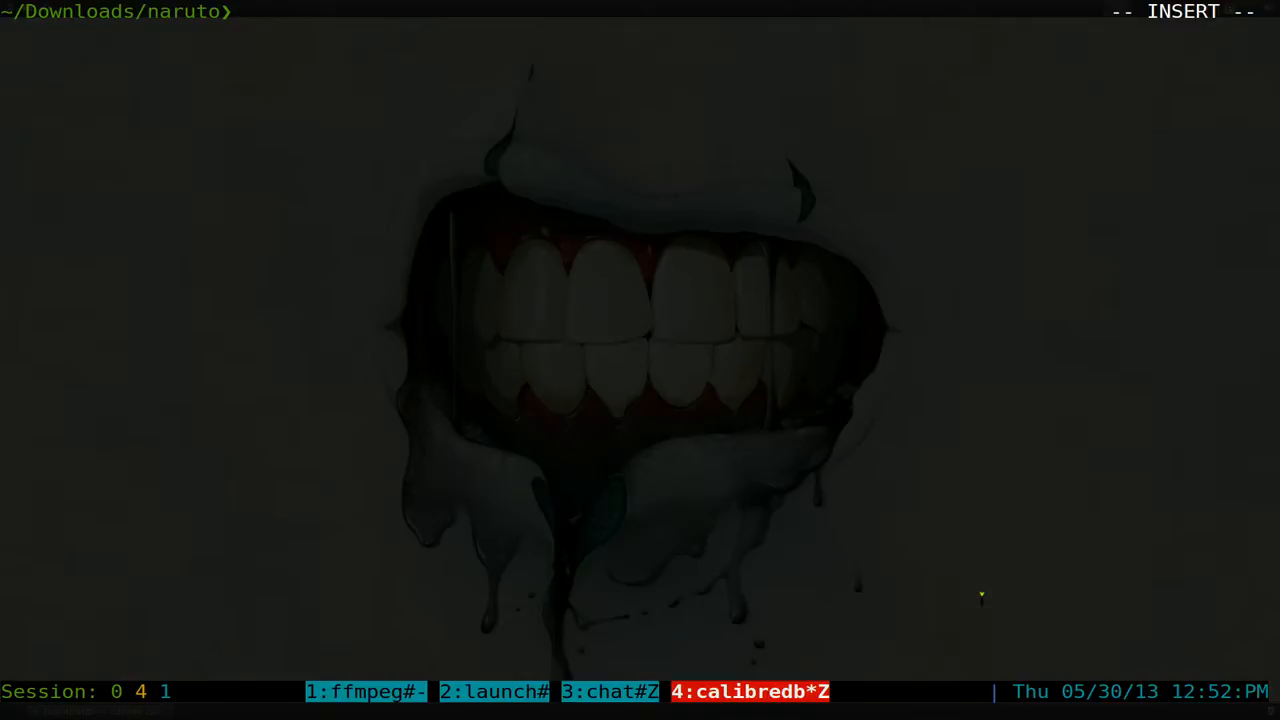
- Run calibredb list on ~/.calibre/Comic, showing all comics through Naruto 617 at id 334
text(ca)
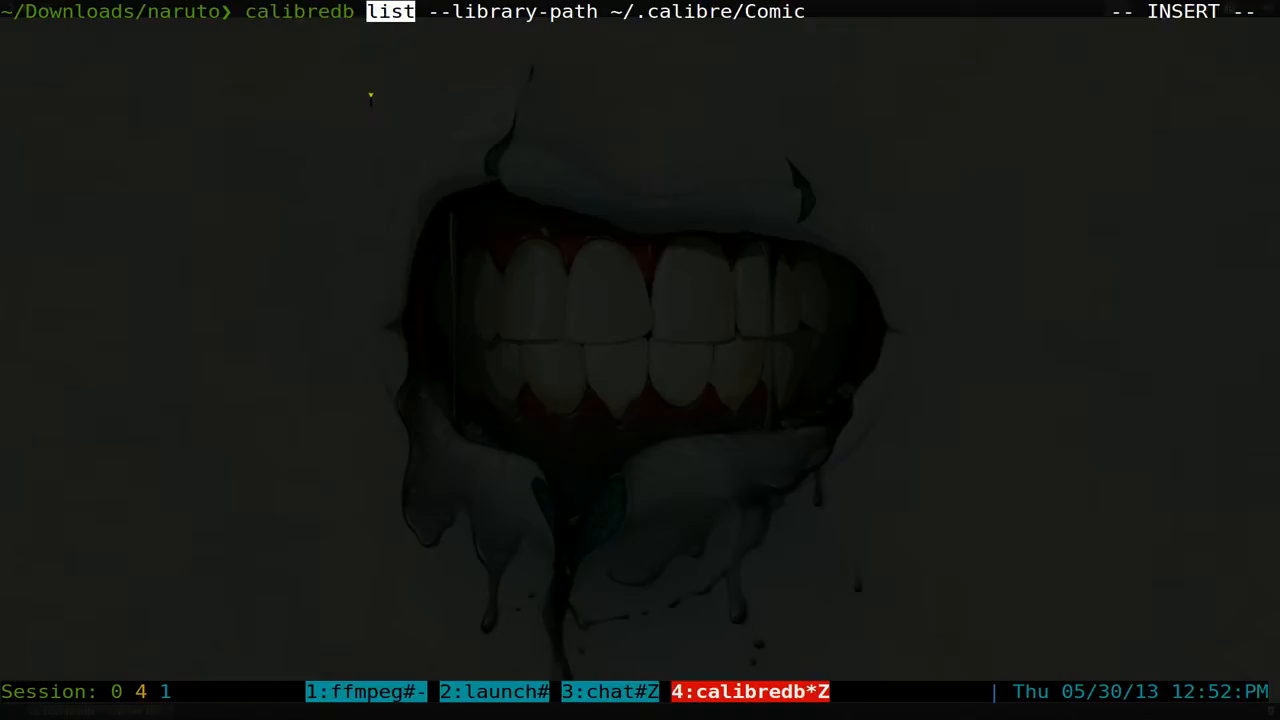
mouse_move(422, 62)
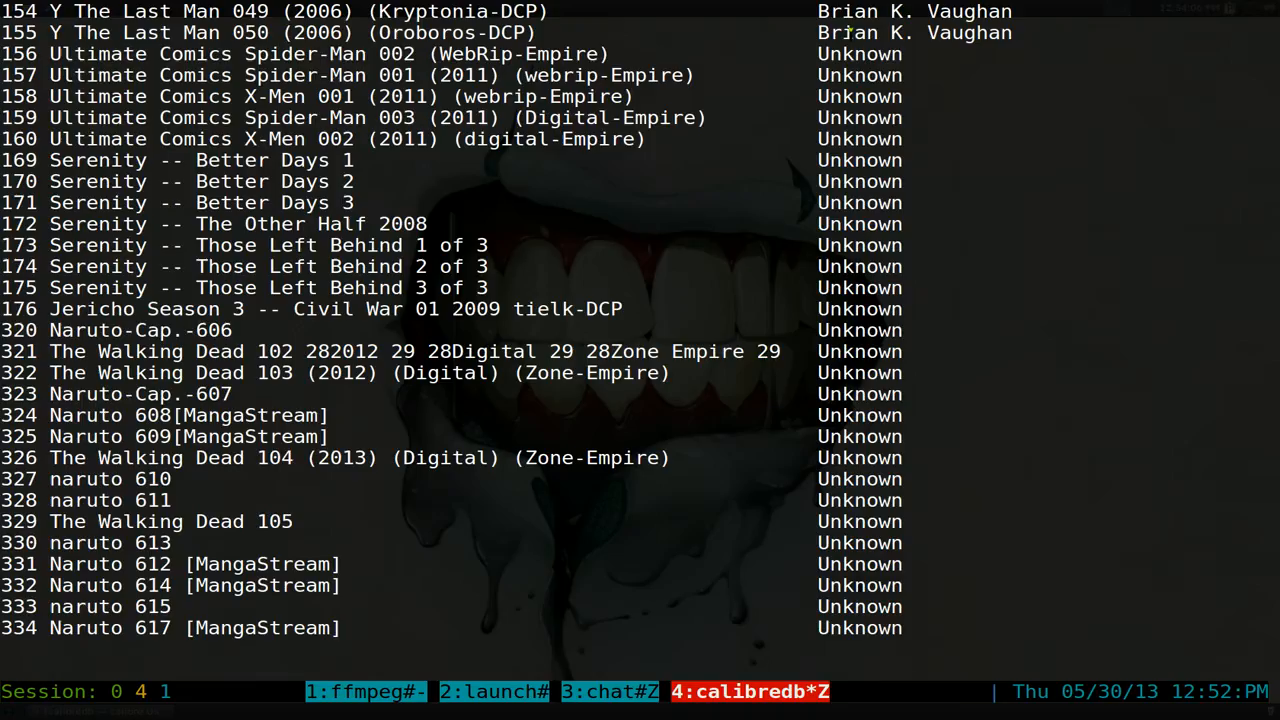
key(i)
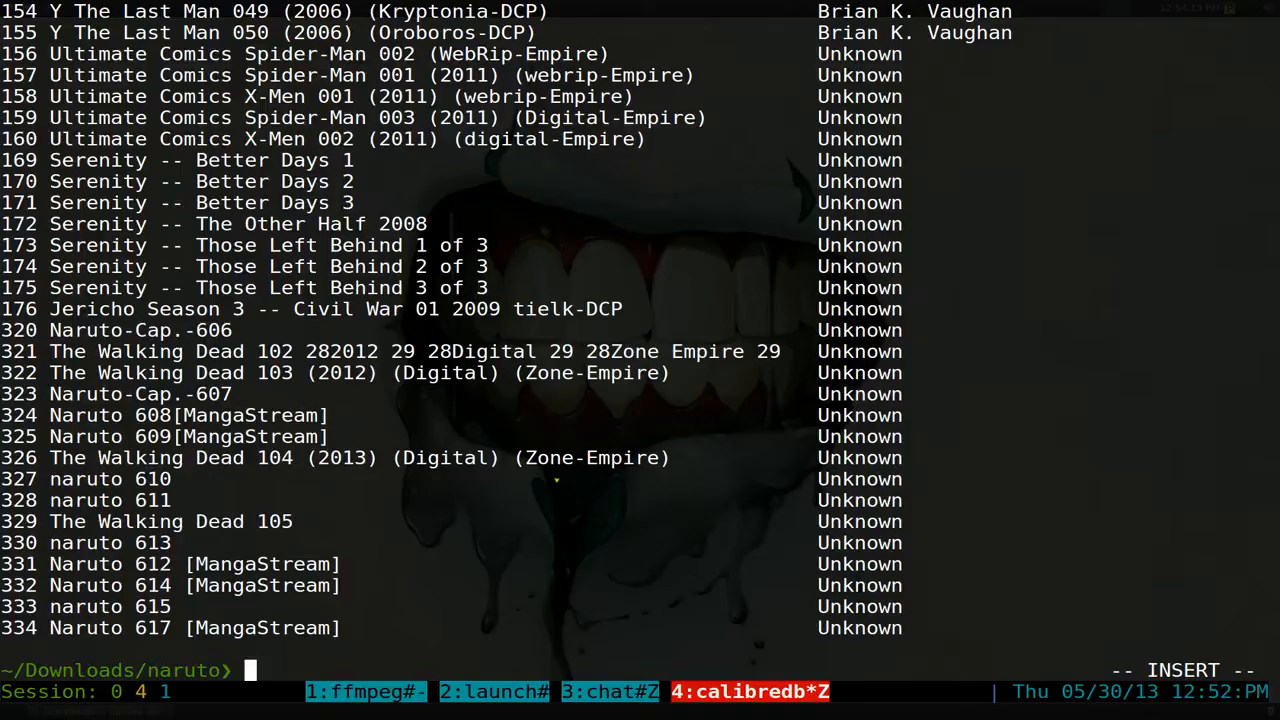
mouse_move(483, 502)
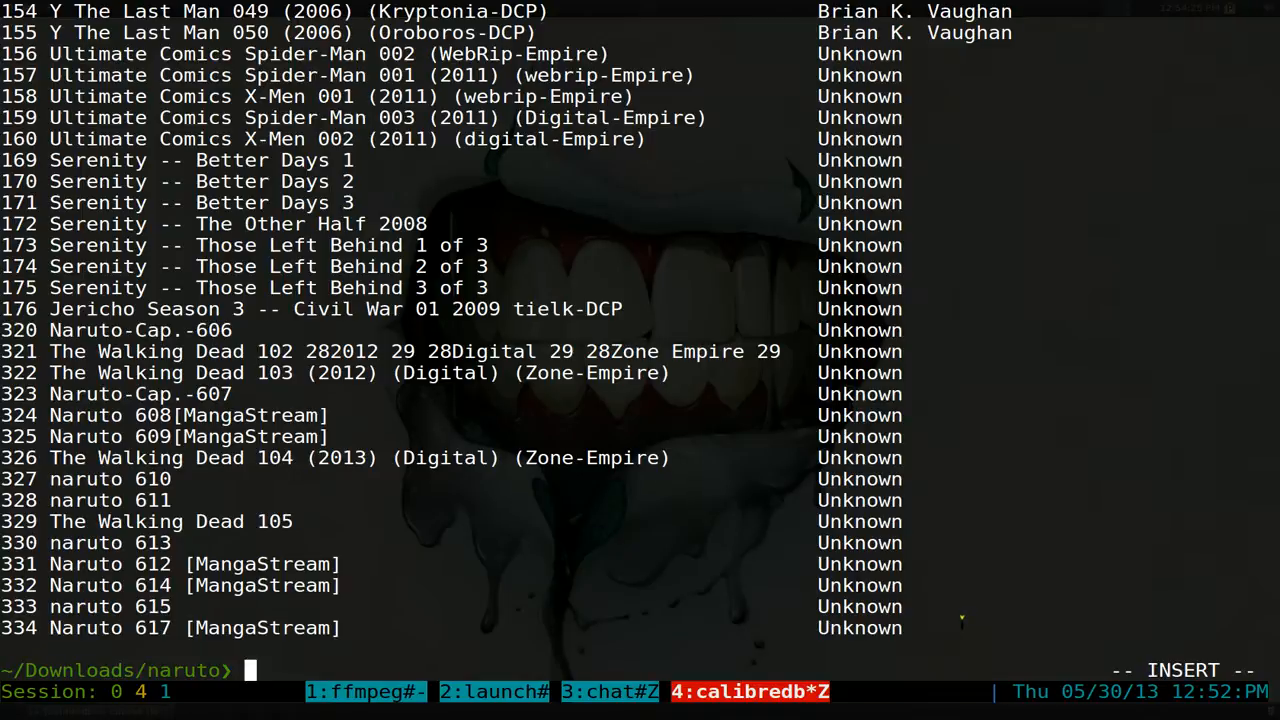
mouse_move(932, 638)
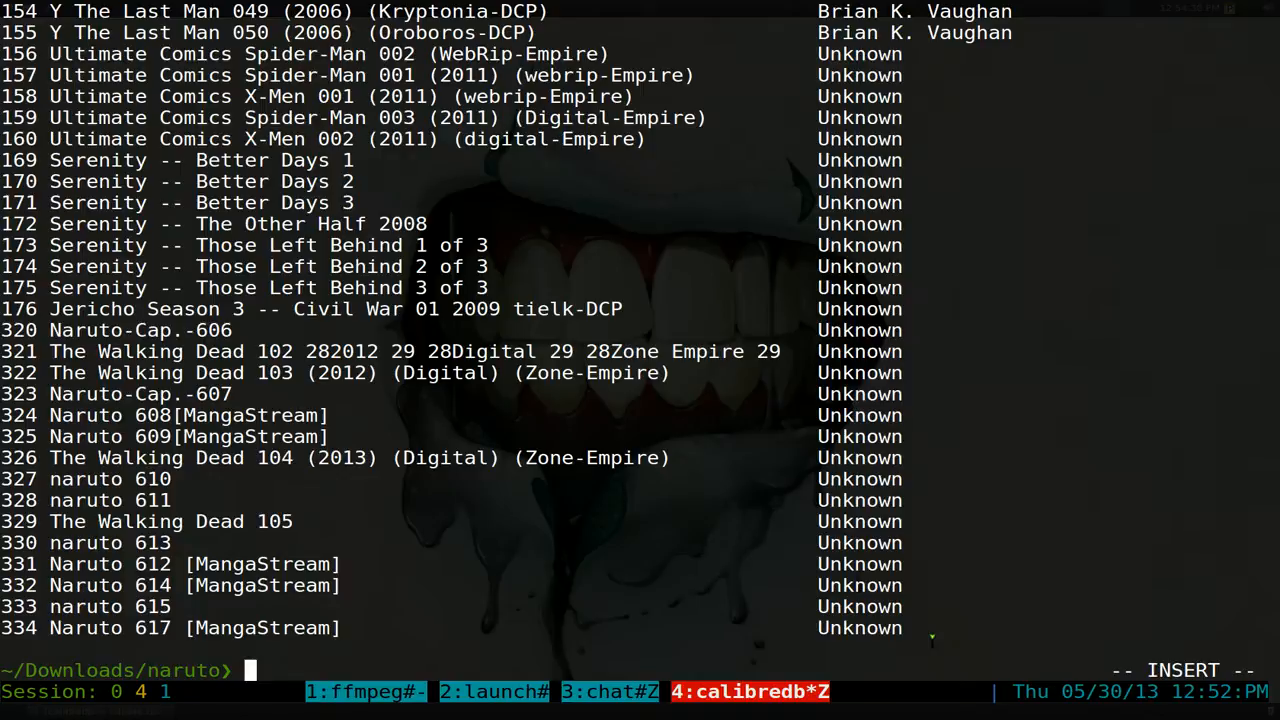
- Rerun the list with -s naruto, returning the eleven Naruto chapters ids 320–334
text(calibredb list --library-path ~/.calibre/Comic)
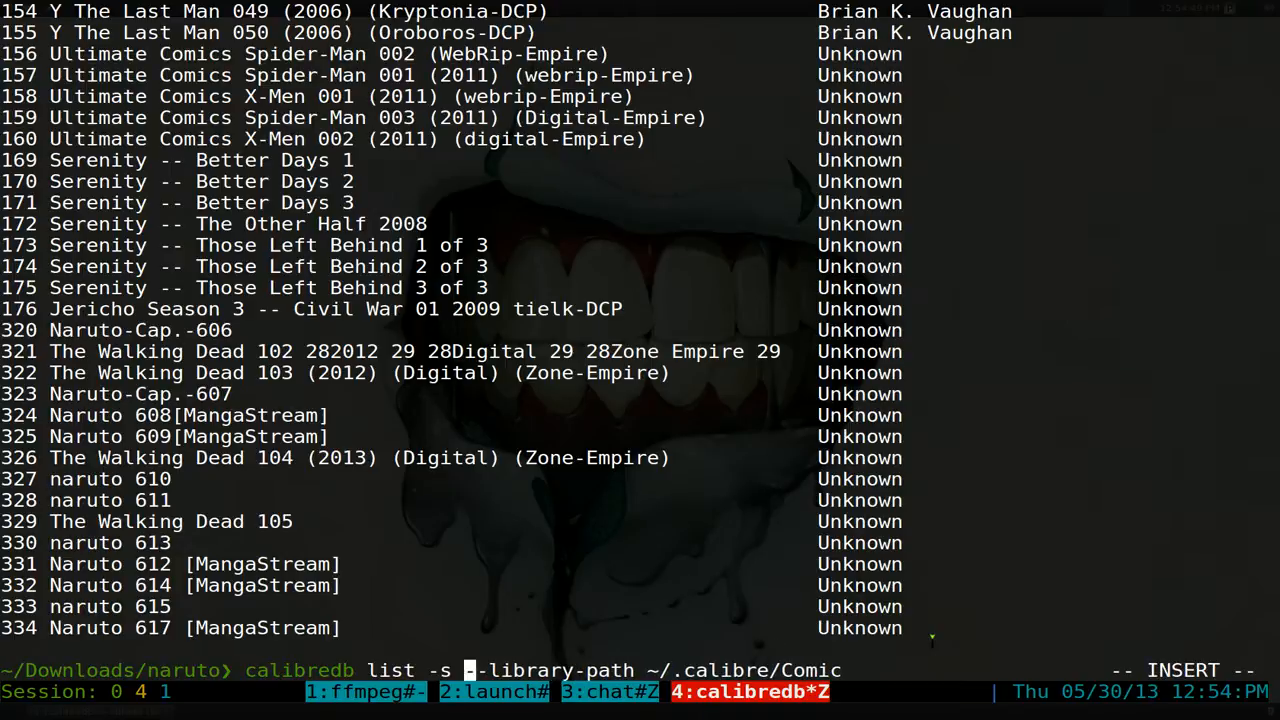
text(naruto)
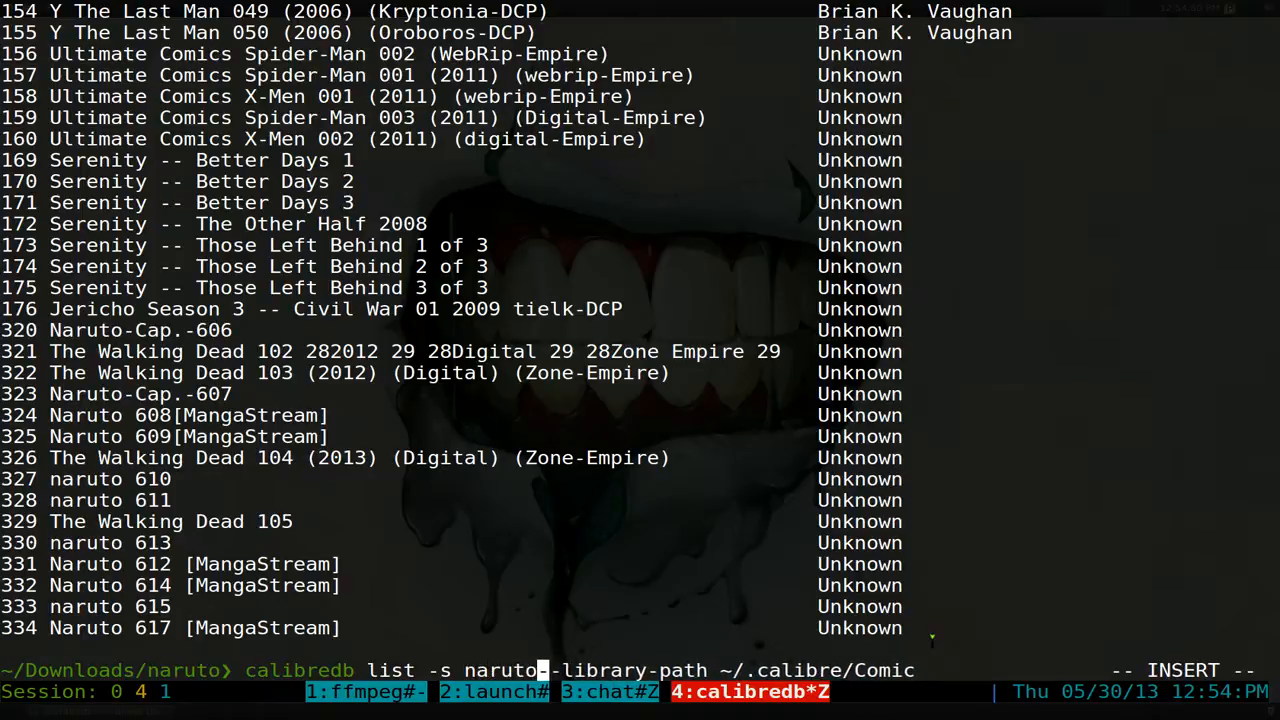
key(Return)
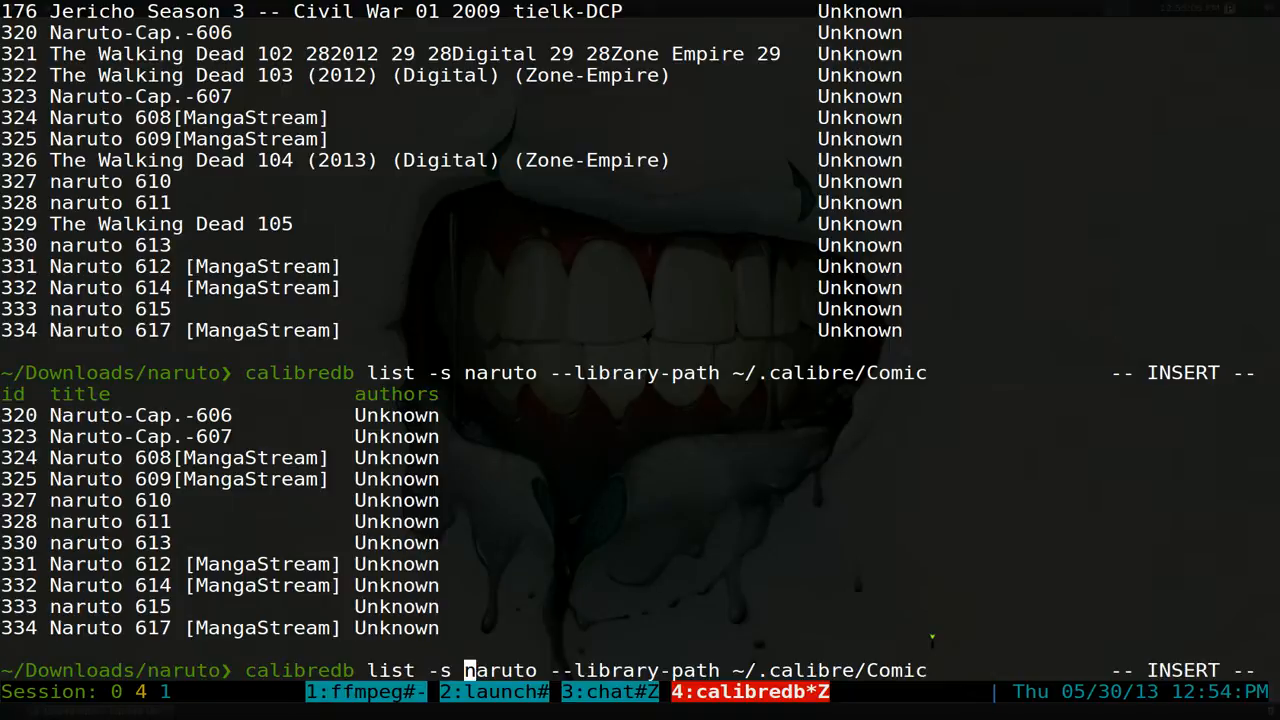
key(Escape)
text(")
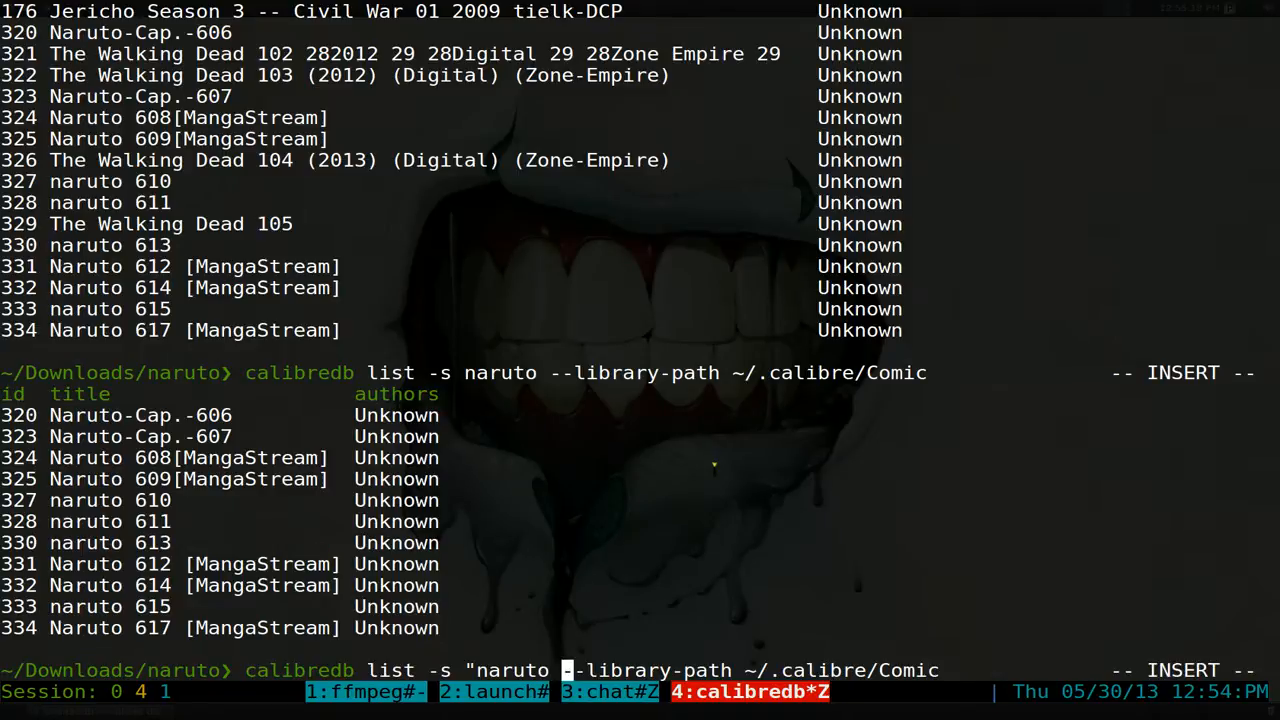
- Search "naruto manga" then "manga 609 naruto" to isolate Naruto 609, and run lst on the download folder
text(manga")
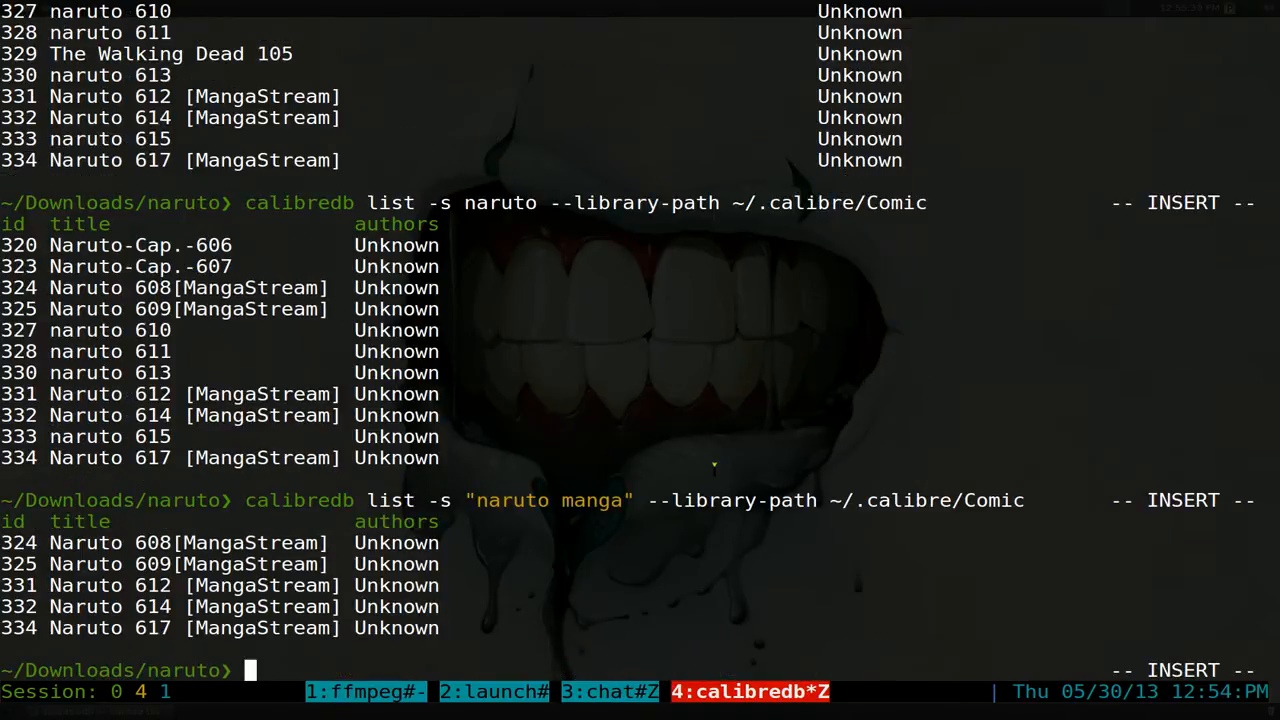
key(Escape)
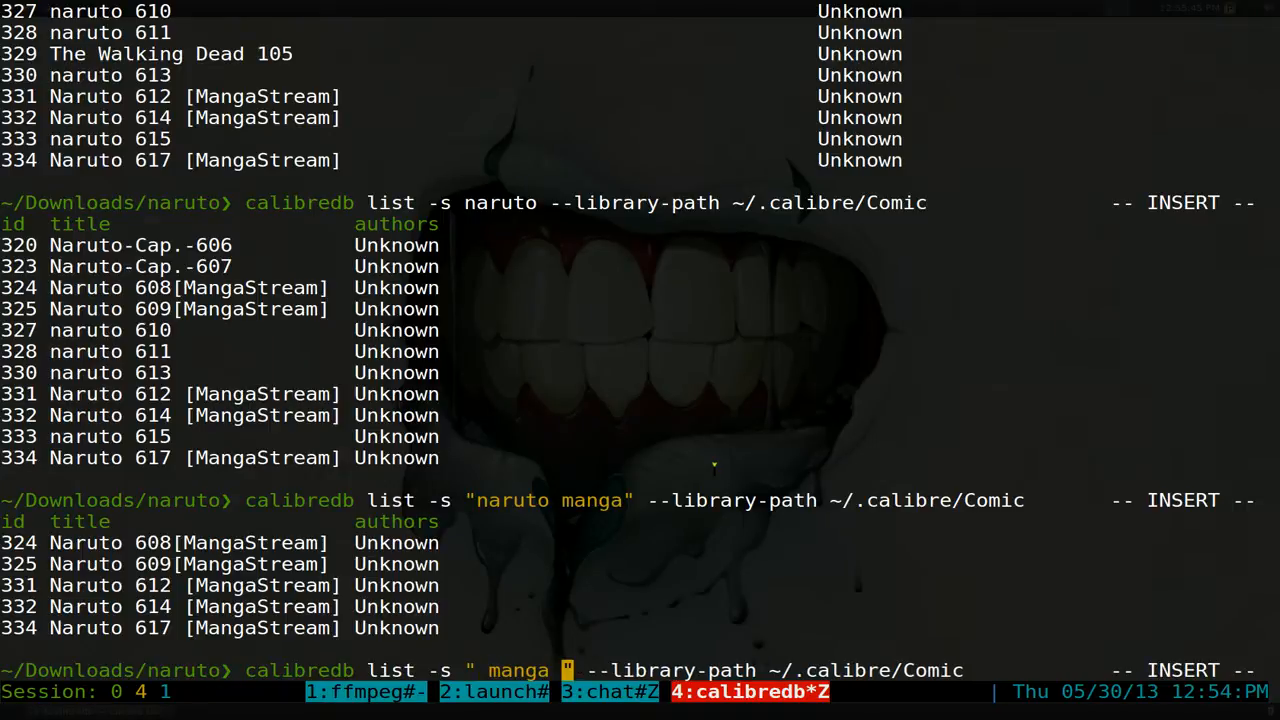
text(naruto)
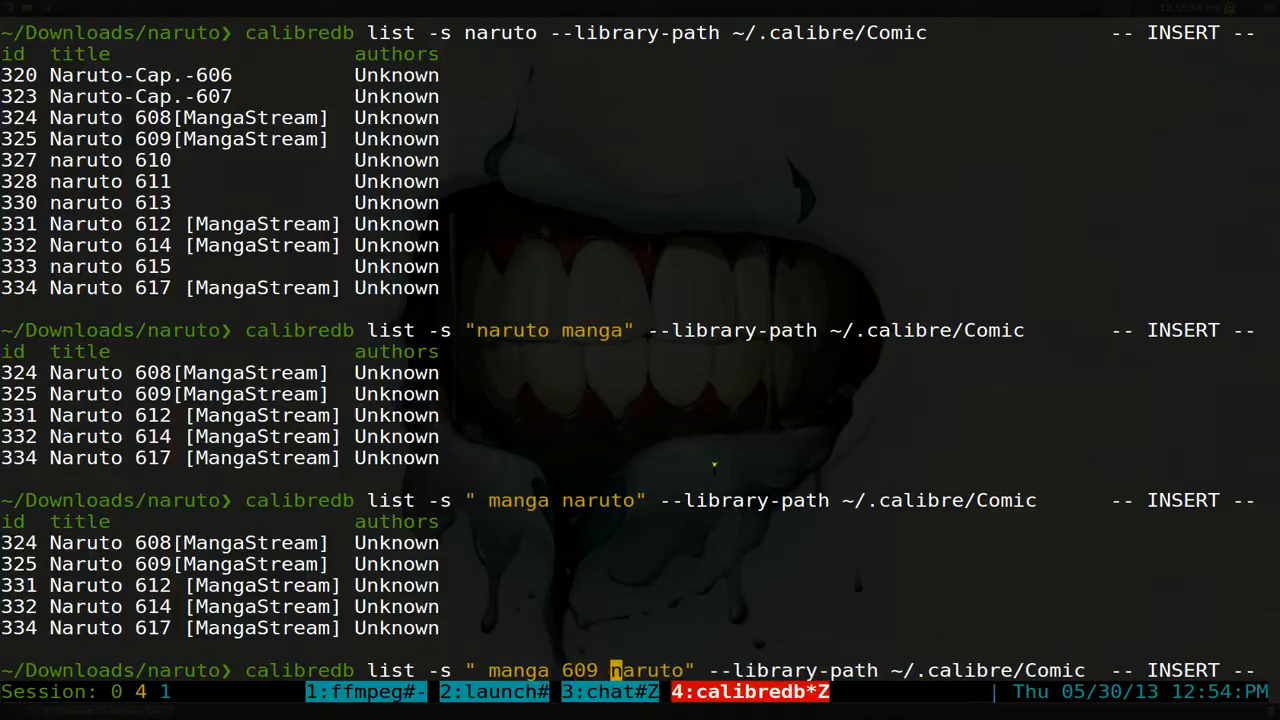
key(Return)
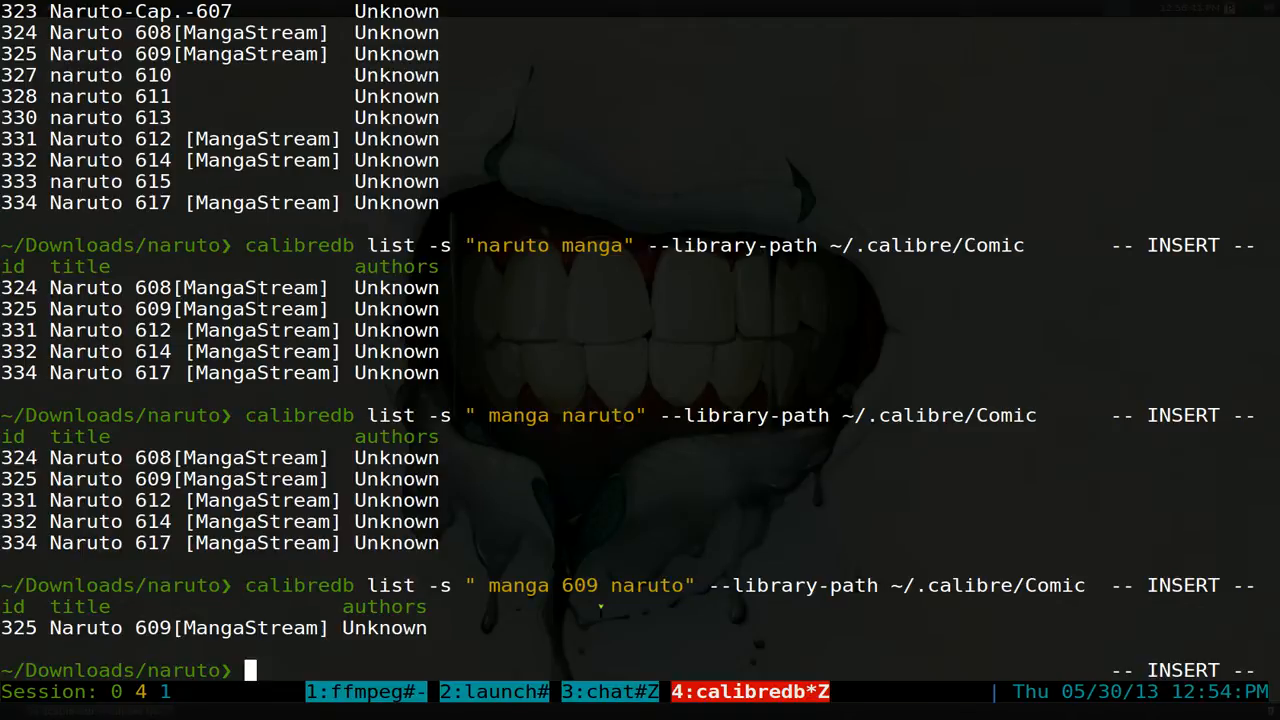
text(lst)
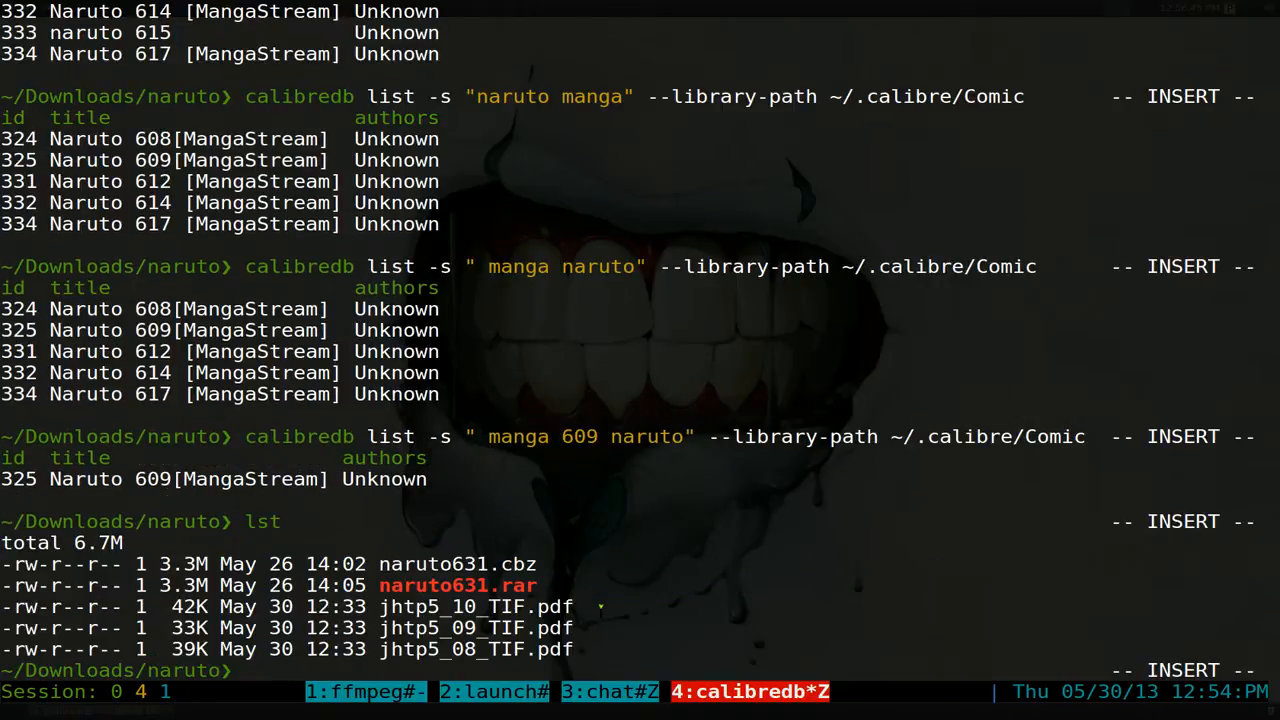
- Recall the plain calibredb list for the full Comic library and relist the download folder with naruto631.rar
key(Escape)
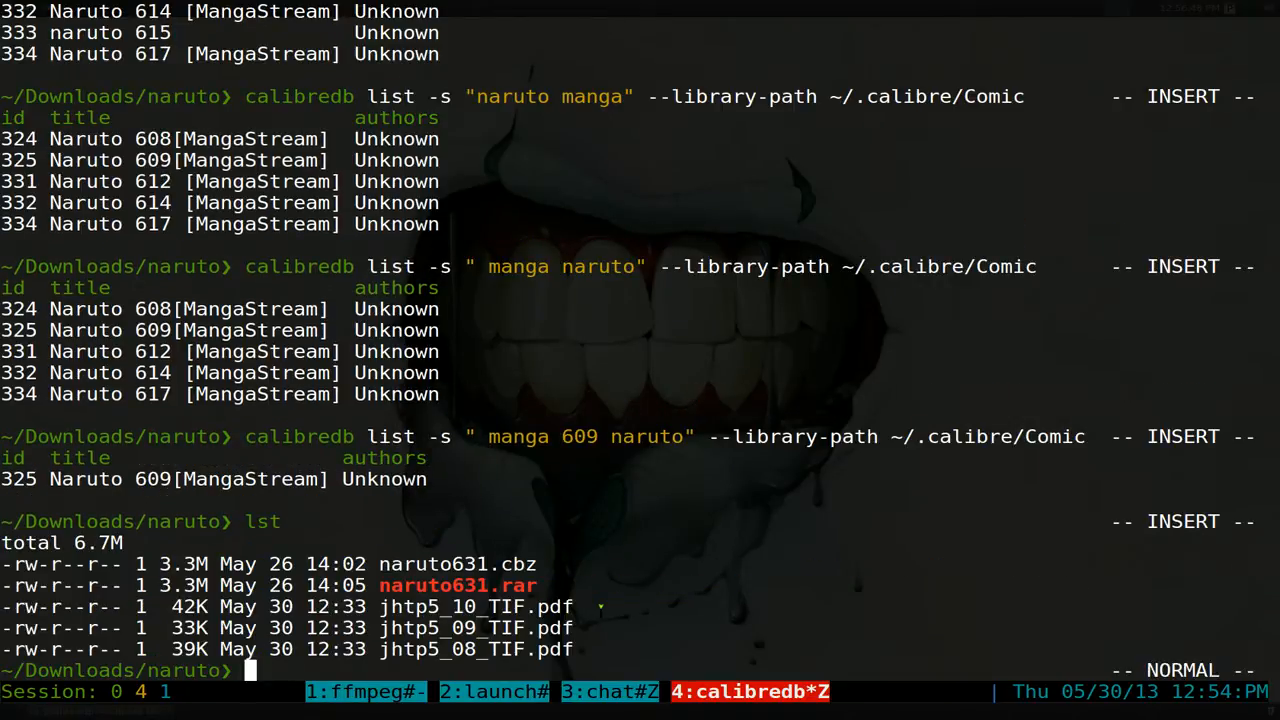
text(calibredb list -s naruto --library-path ~/.calibre/Comic)
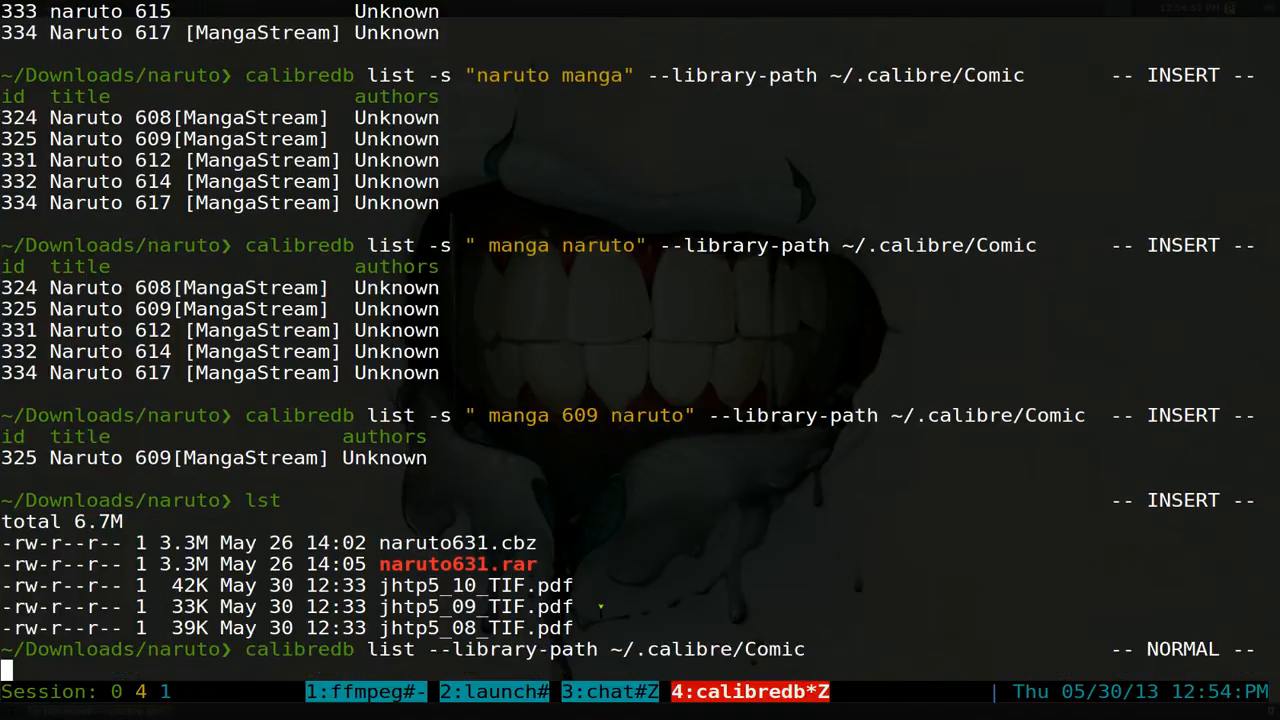
key(Return)
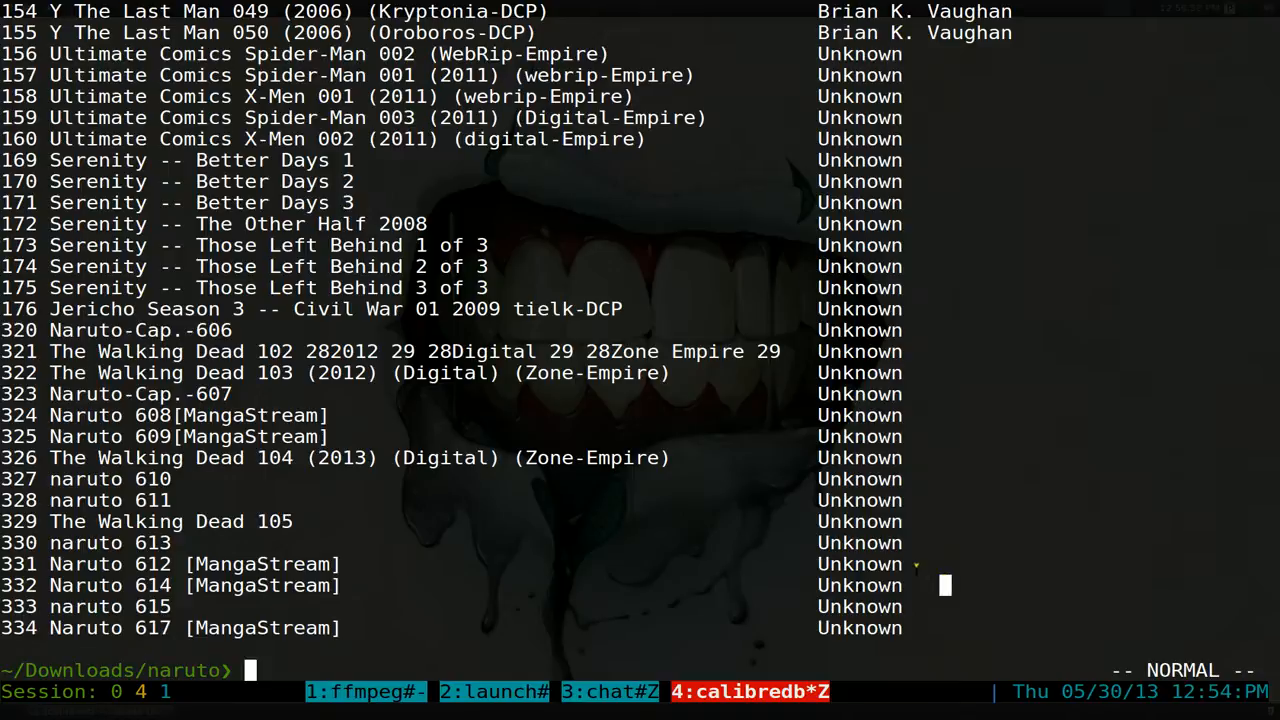
key(i)
text(lst)
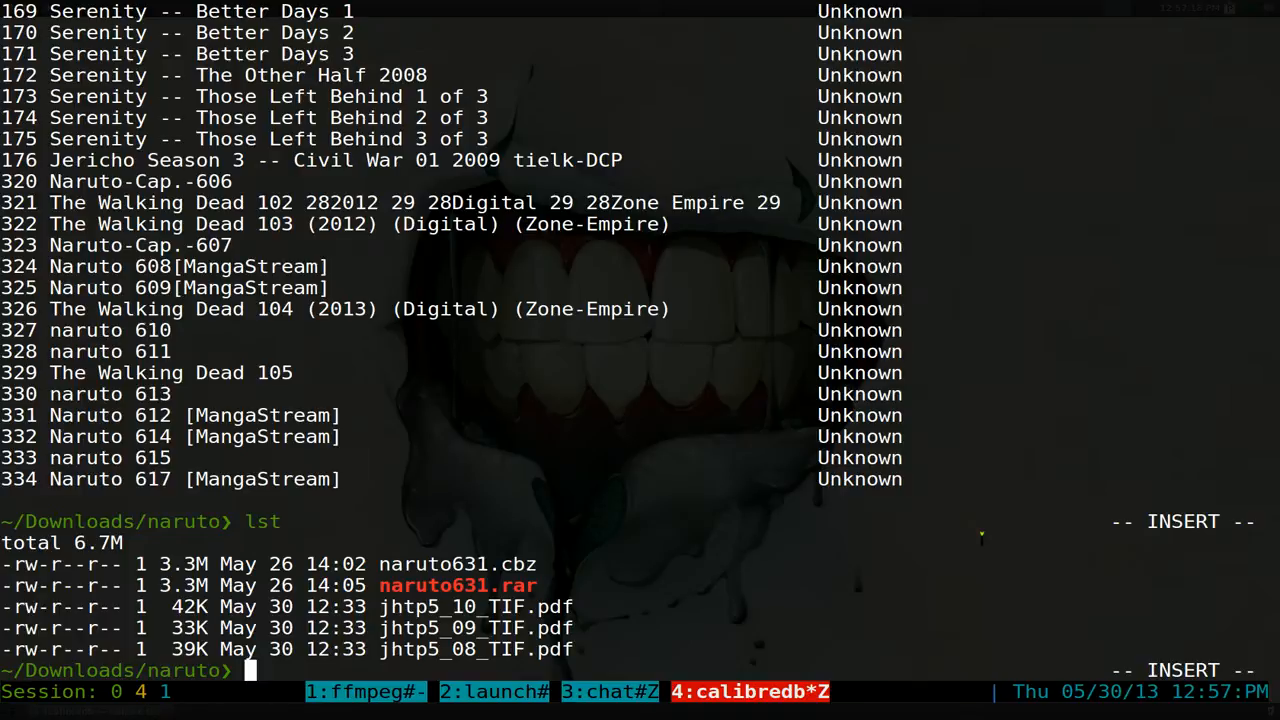
- Run calibredb add naruto631.rar into the Comic library and relist it, showing id 354 naruto631
text(calibredb list --library-path ~/.calibre/Comic)
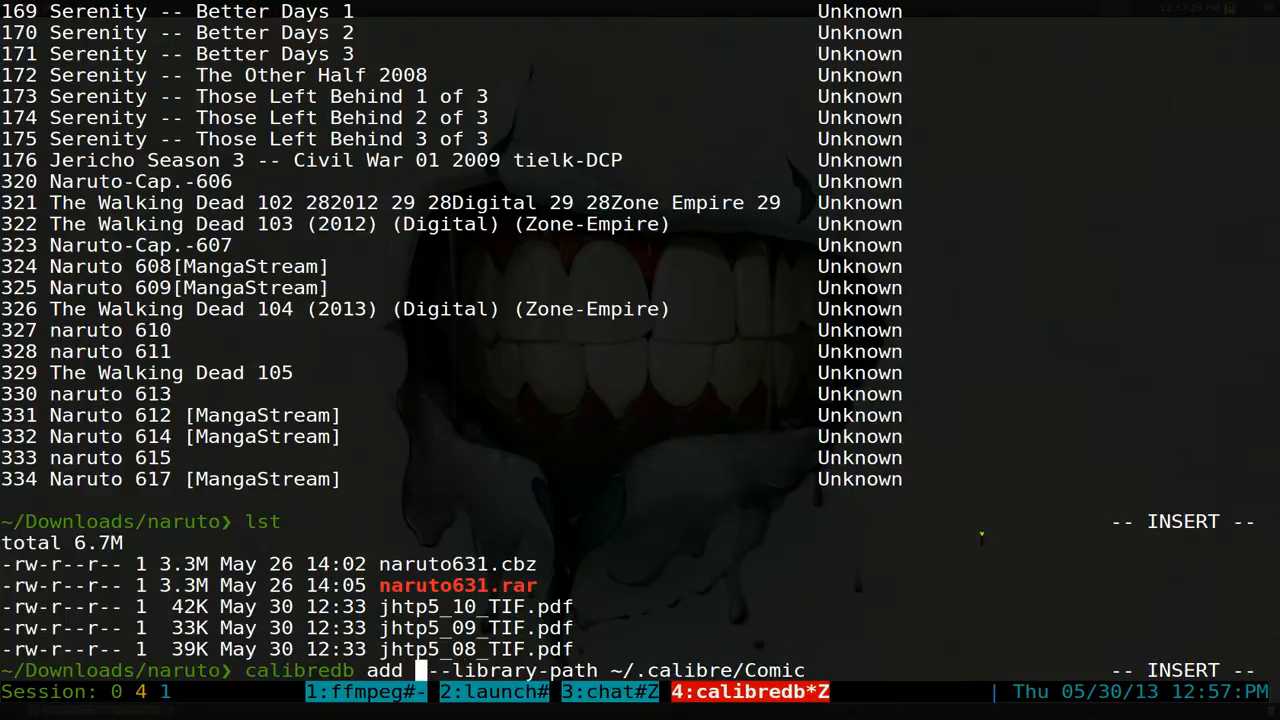
text(naruto631.rar)
text(lst)
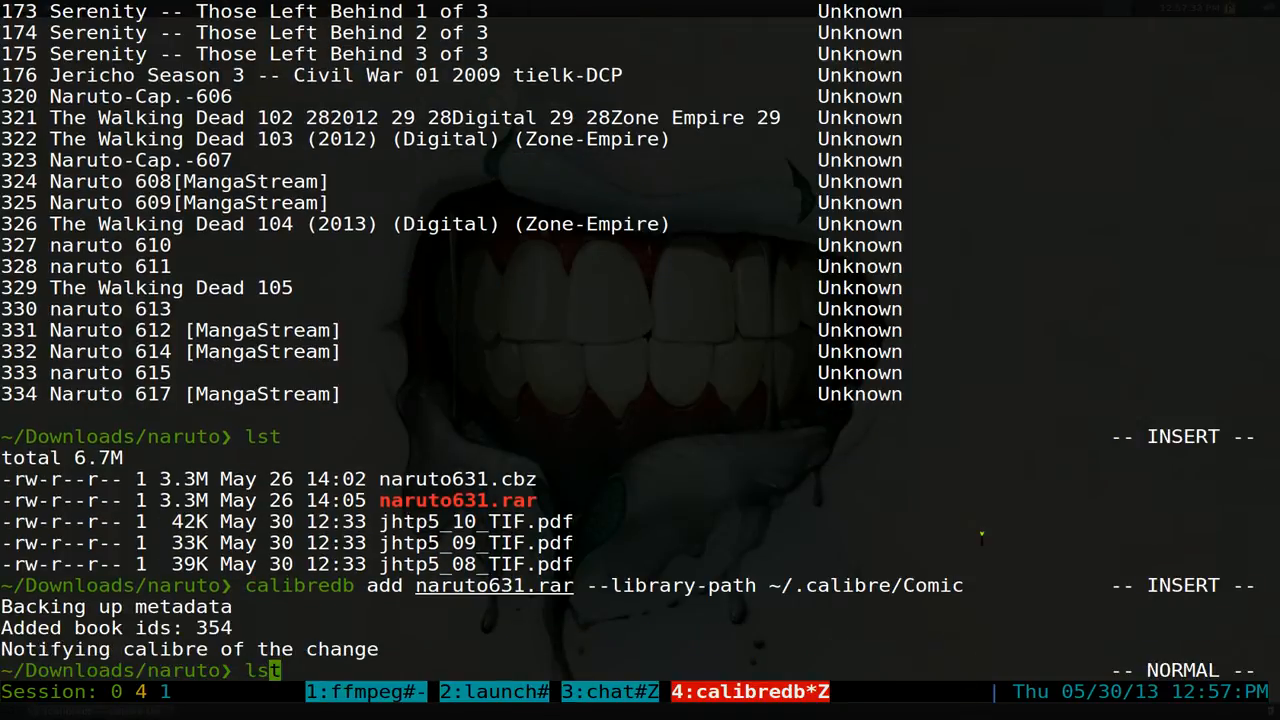
key(Return)
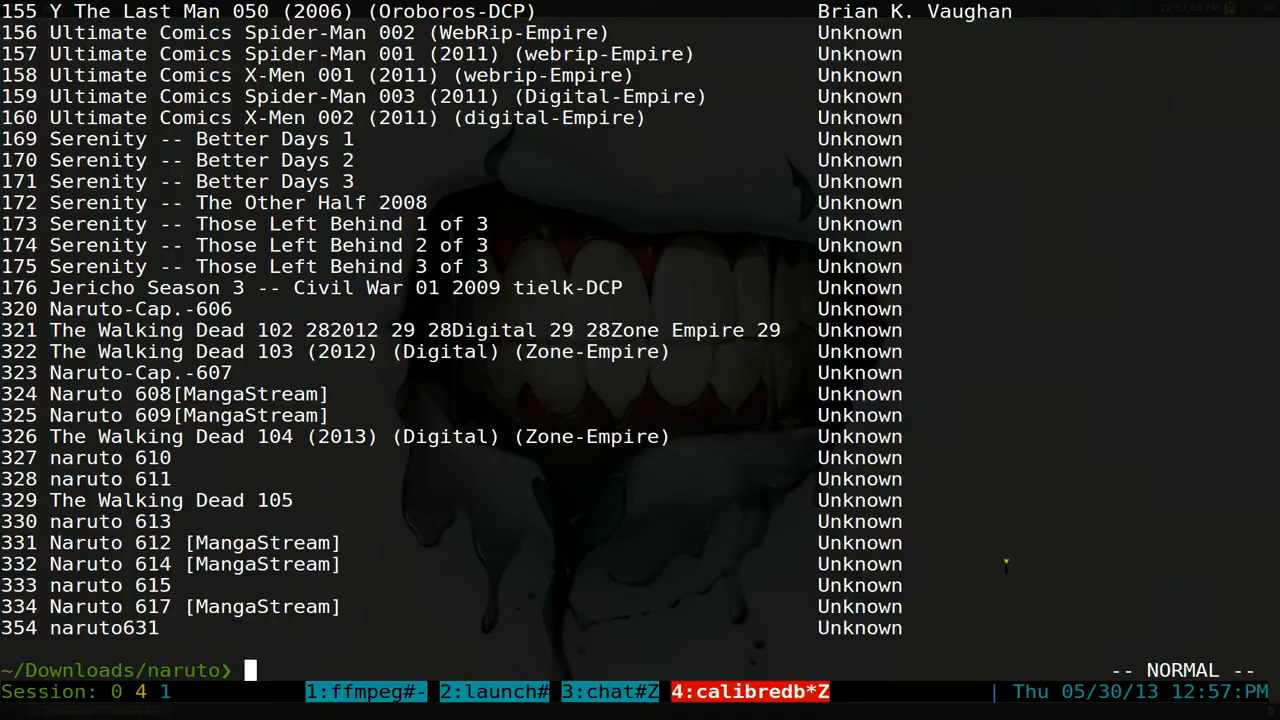
- Run calibredb add *.pdf to add the three jhtp5 PDFs to the Comic library
text(lst)
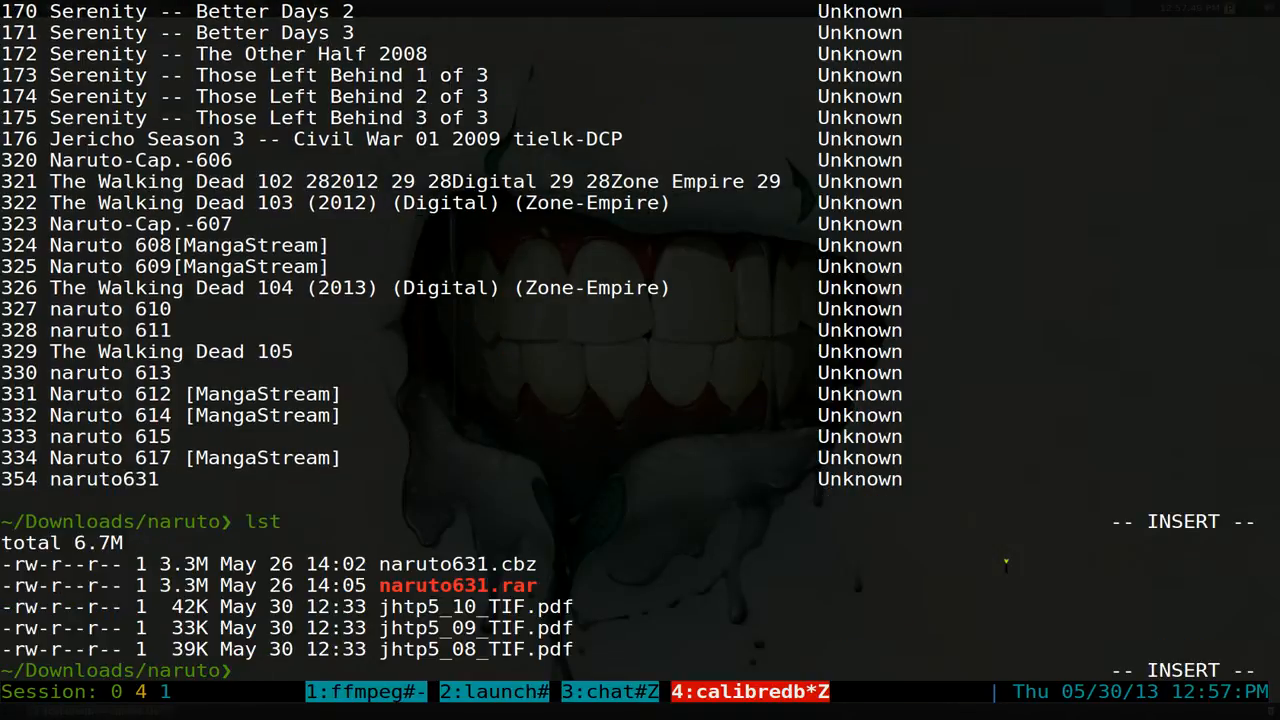
text(calibredb list --library-path ~/.calibre/Comic)
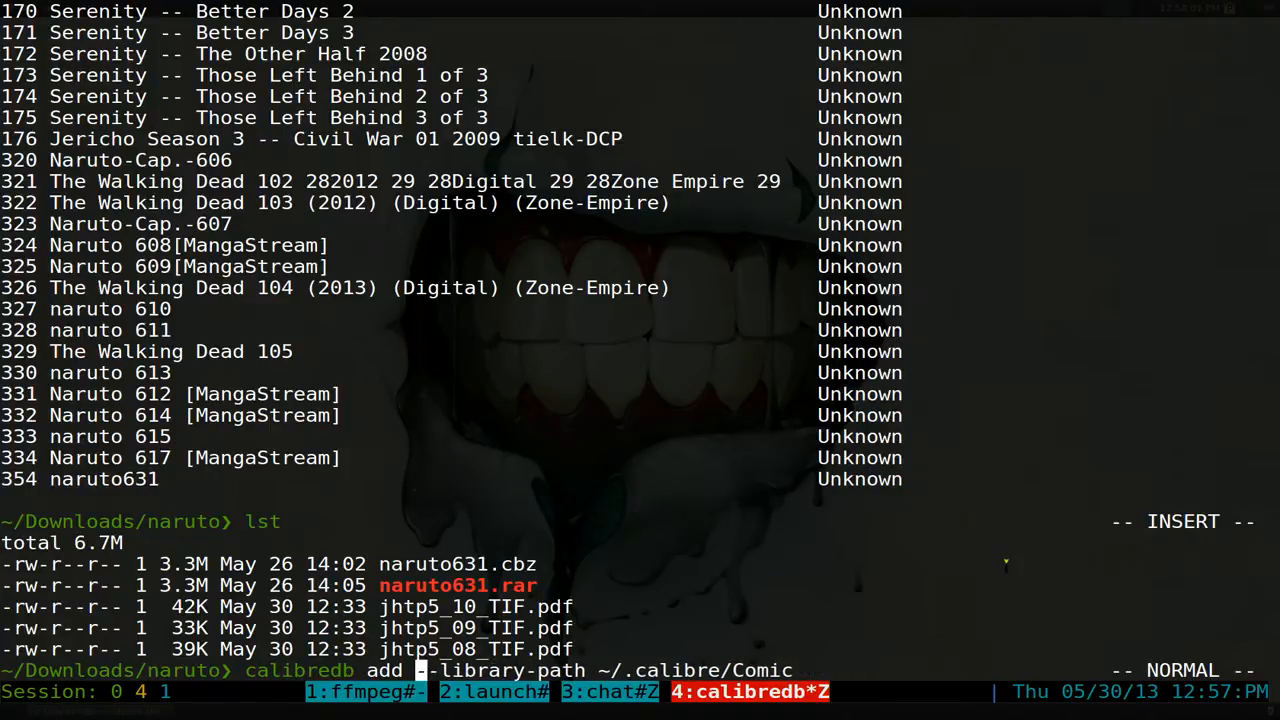
text(*)
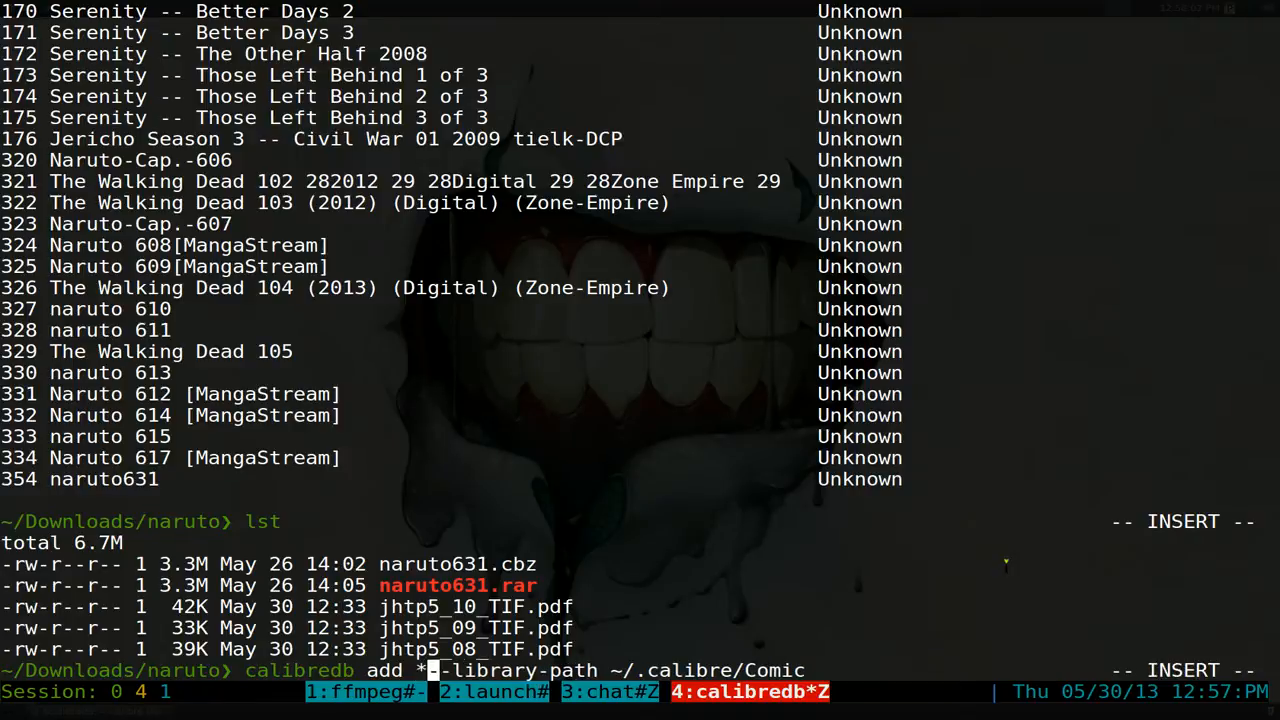
text(.pdf)
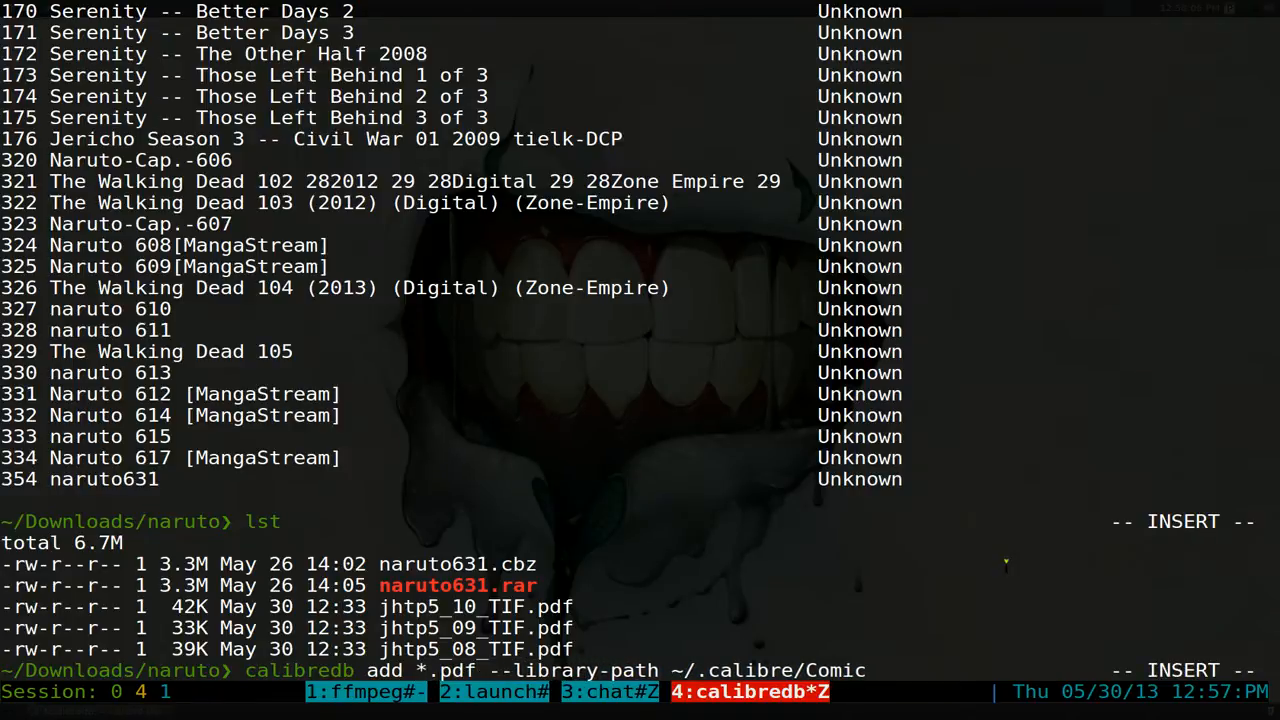
scroll(down, 3)
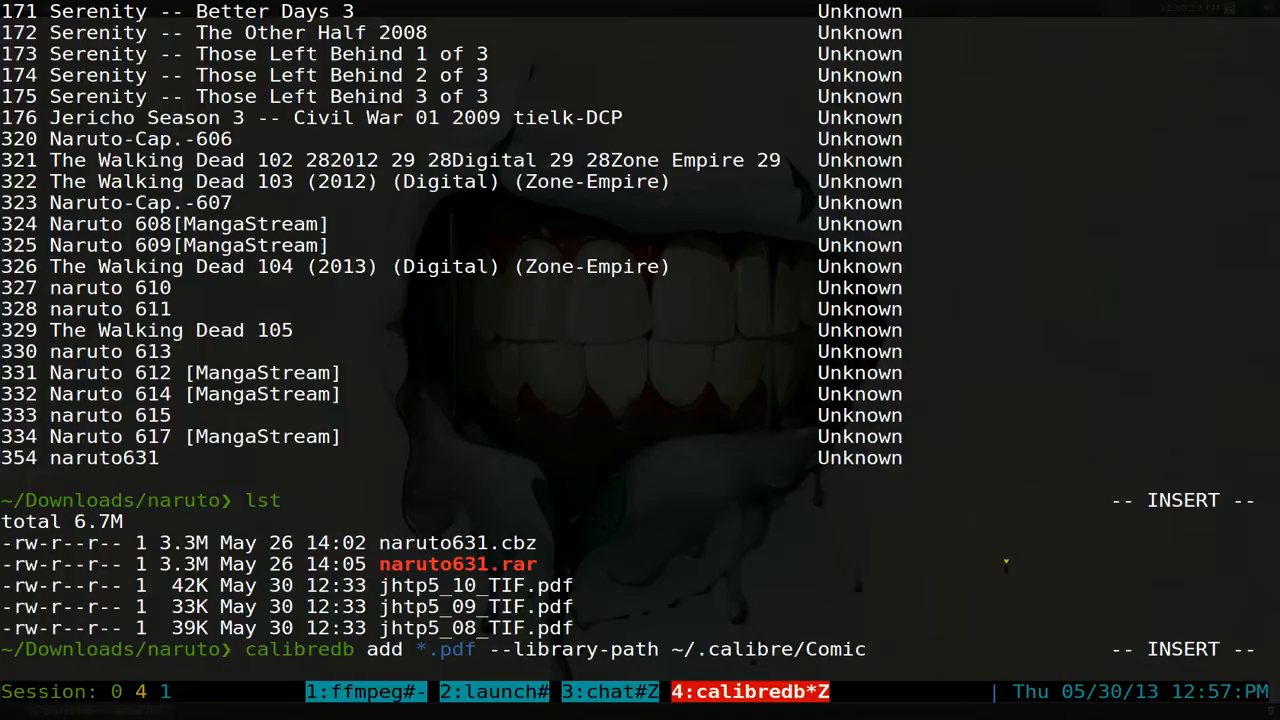
key(Return)
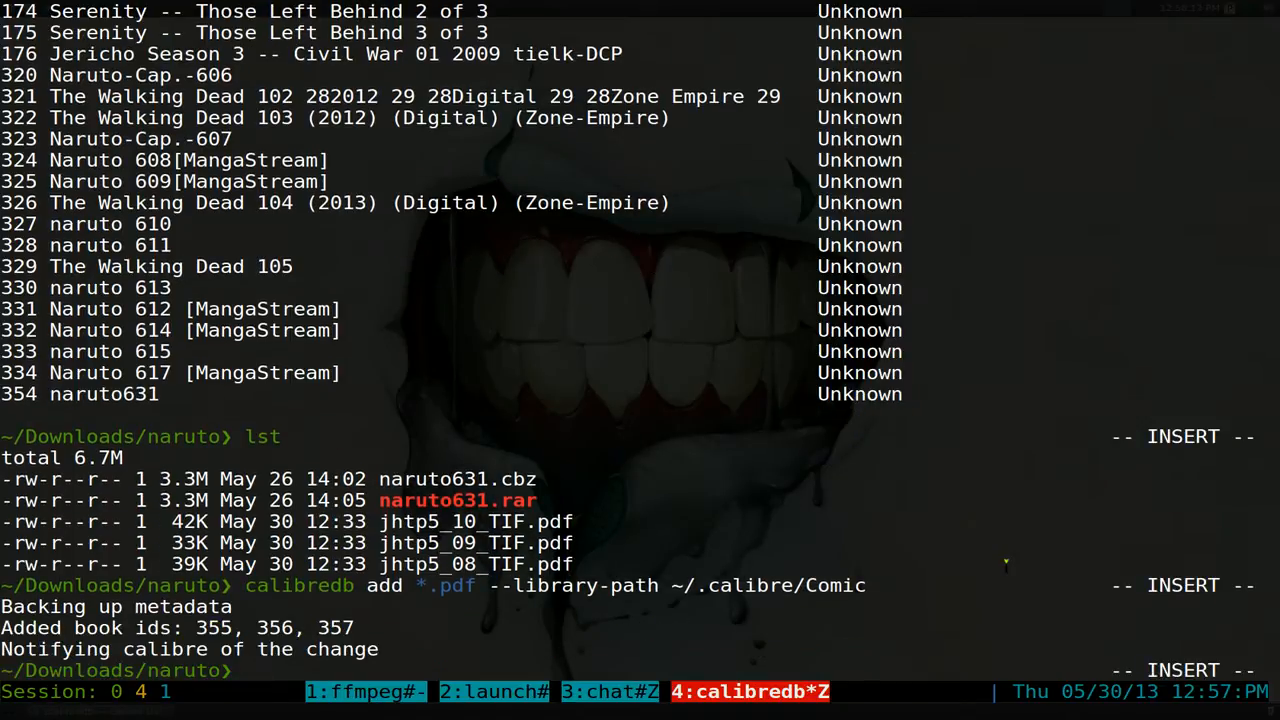
- Relist the Comic library, now ending with the jhtp5 books at ids 355–357
key(Escape)
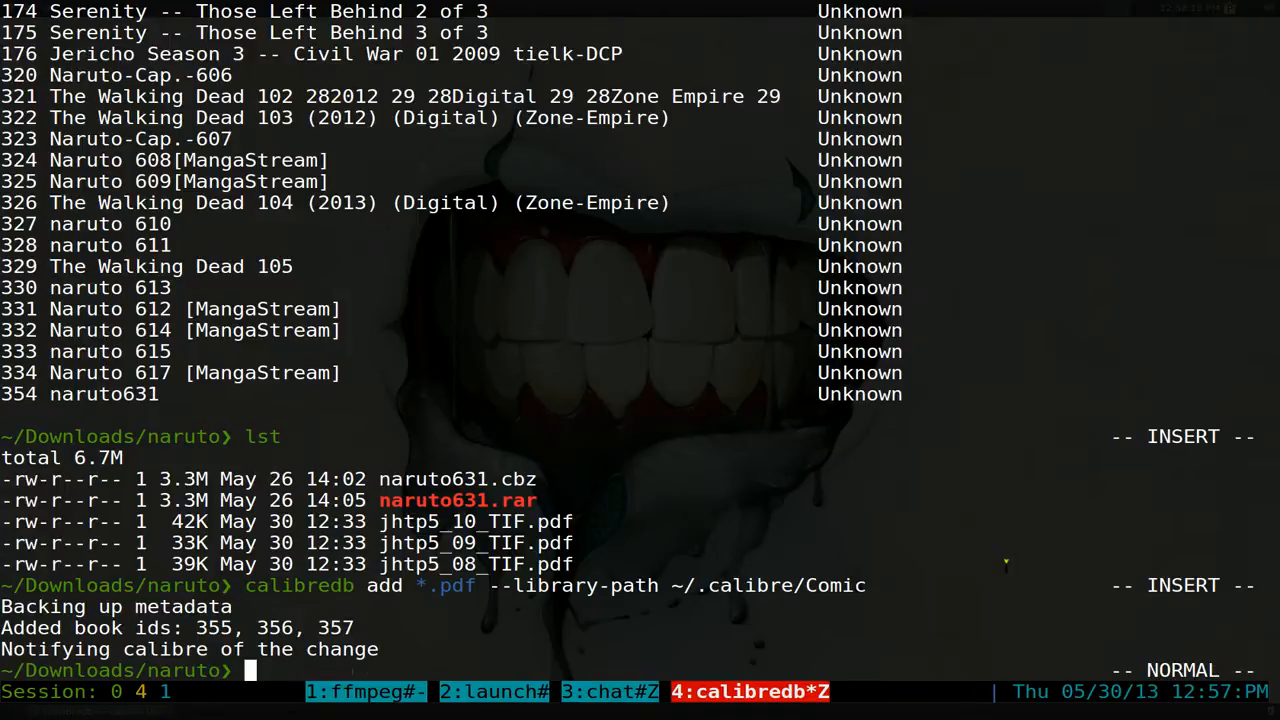
text(calibredb list --library-path ~/.calibre/Comic)
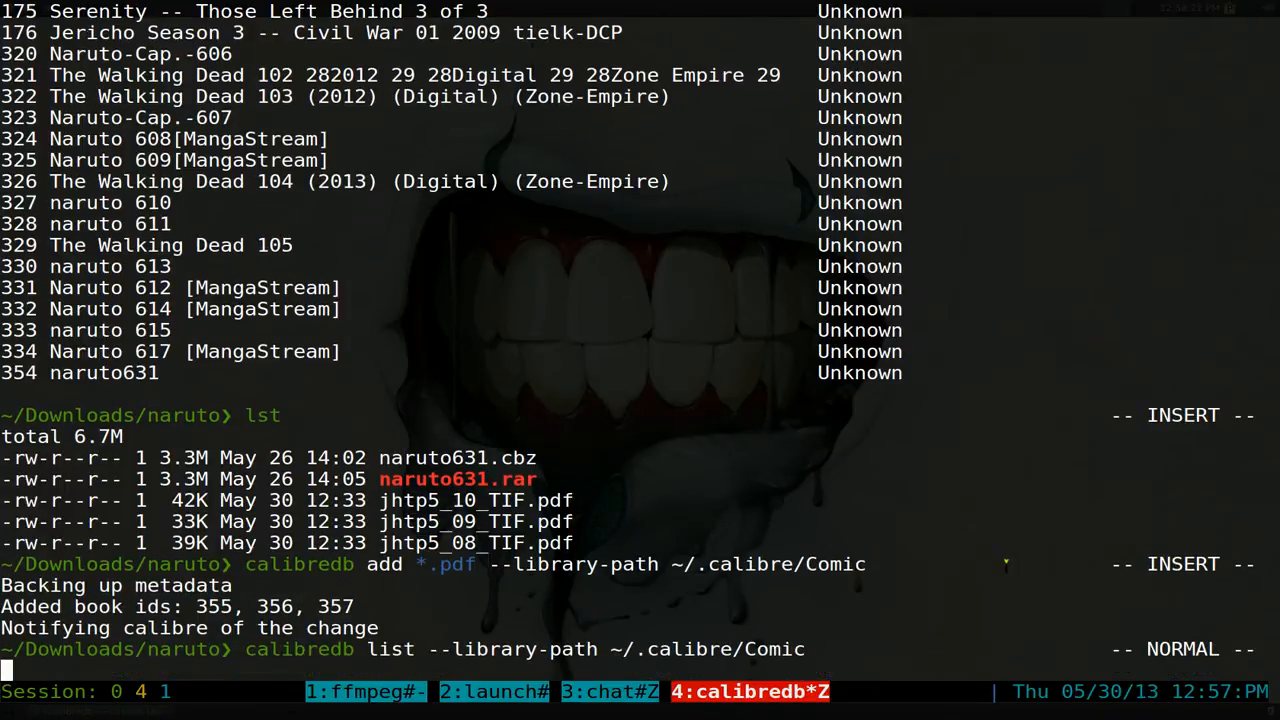
key(Return)
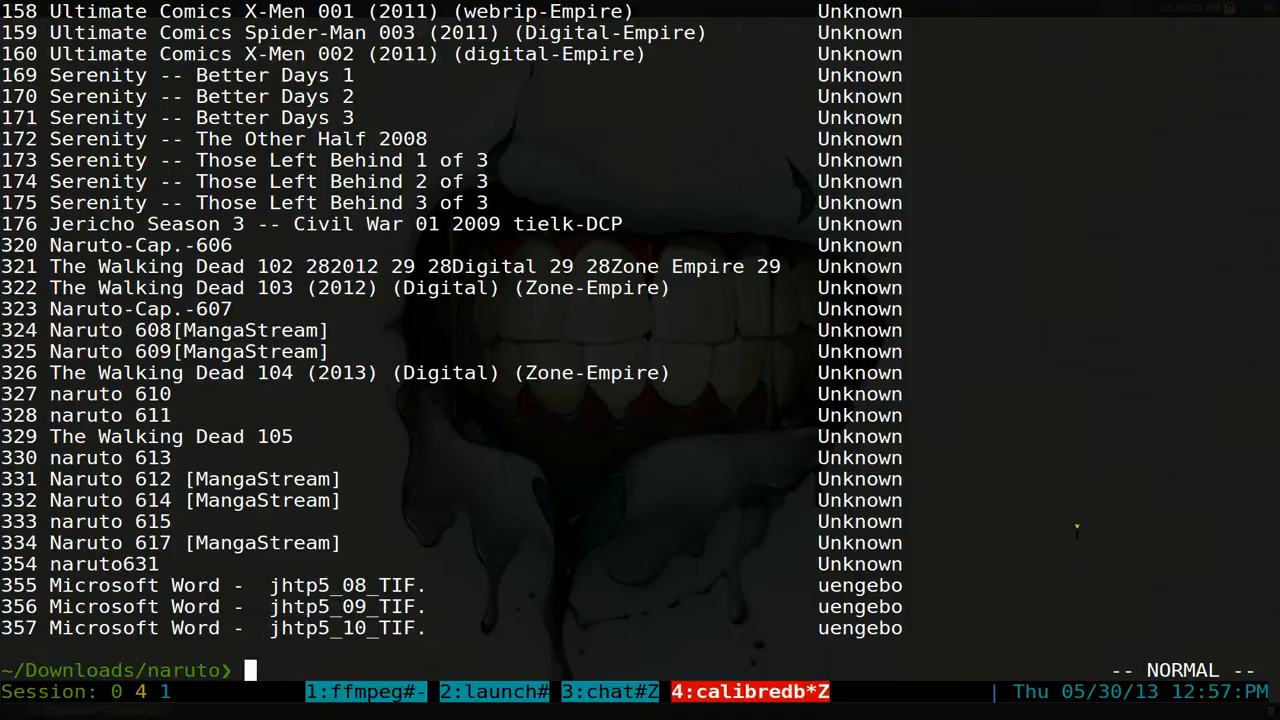
- Run calibredb remove 354 to delete naruto631 from the Comic library
text(calibredb list --library-path ~/.calibre/Comic)
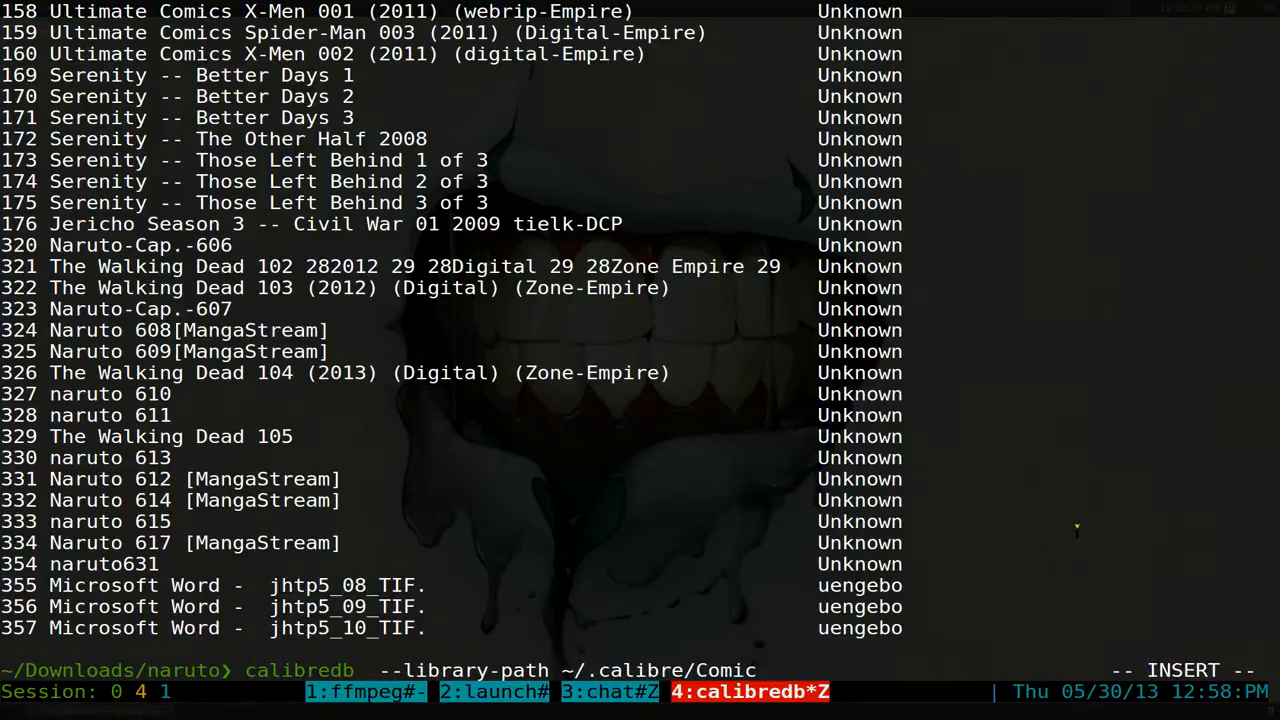
text(remove)
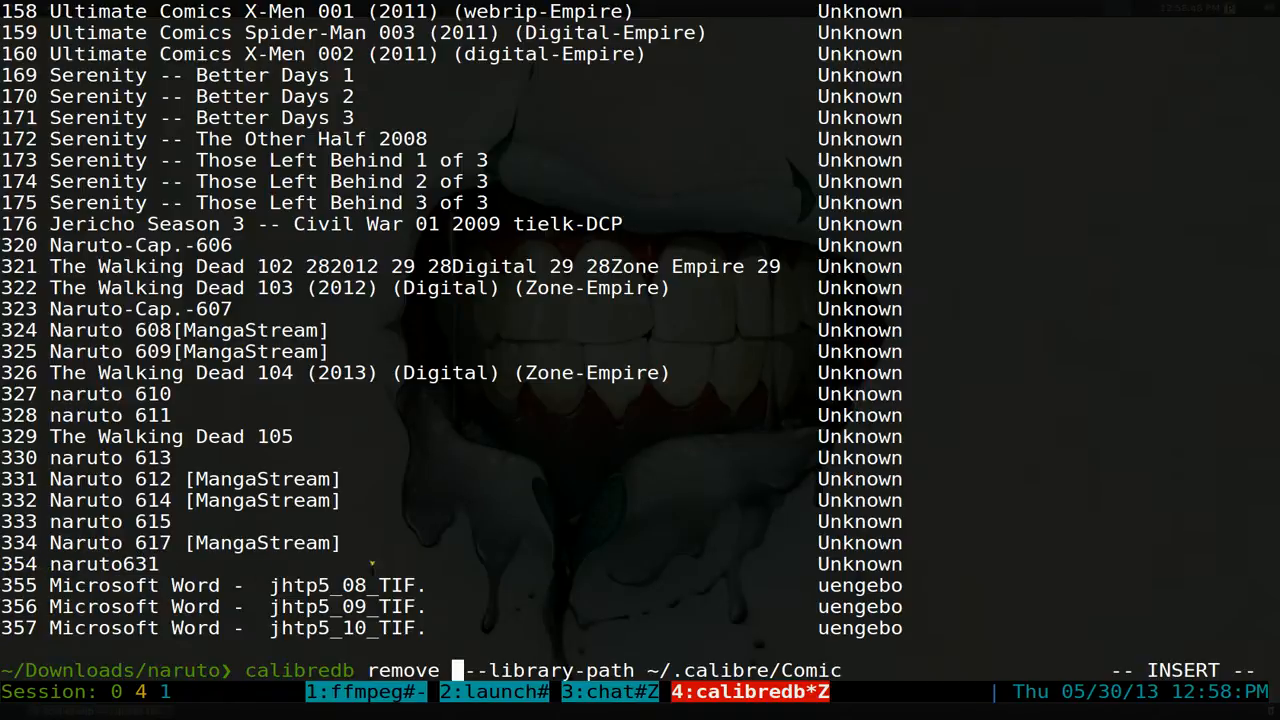
text(3)
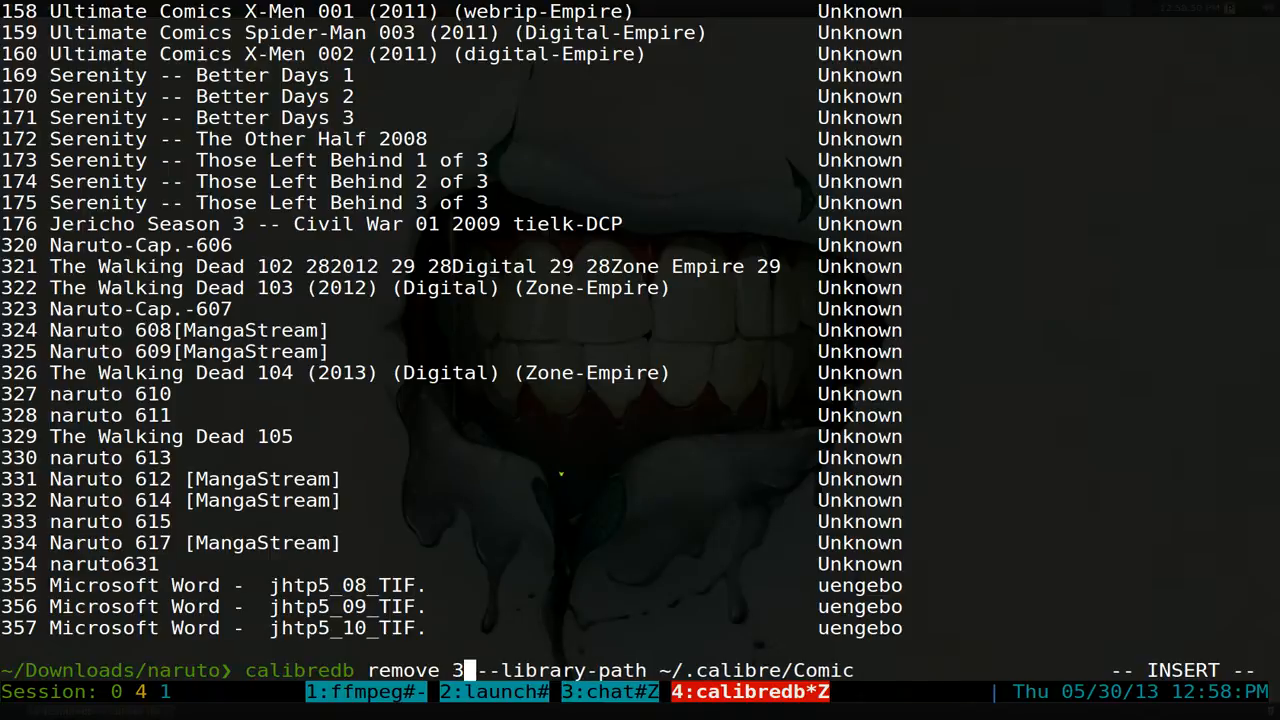
text(54)
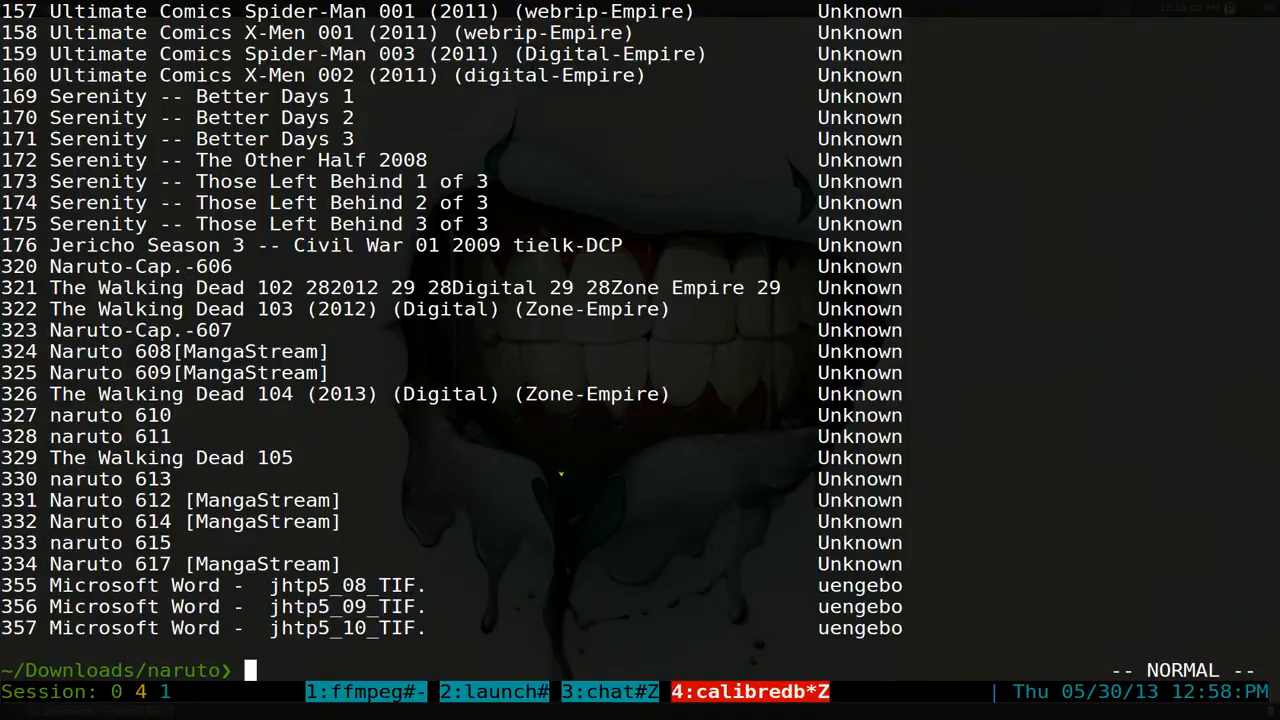
- Relist the library, now jumping from 334 to 355, and start a remove command for ids from 355
text(calibredb list --library-path ~/.calibre/Comic)
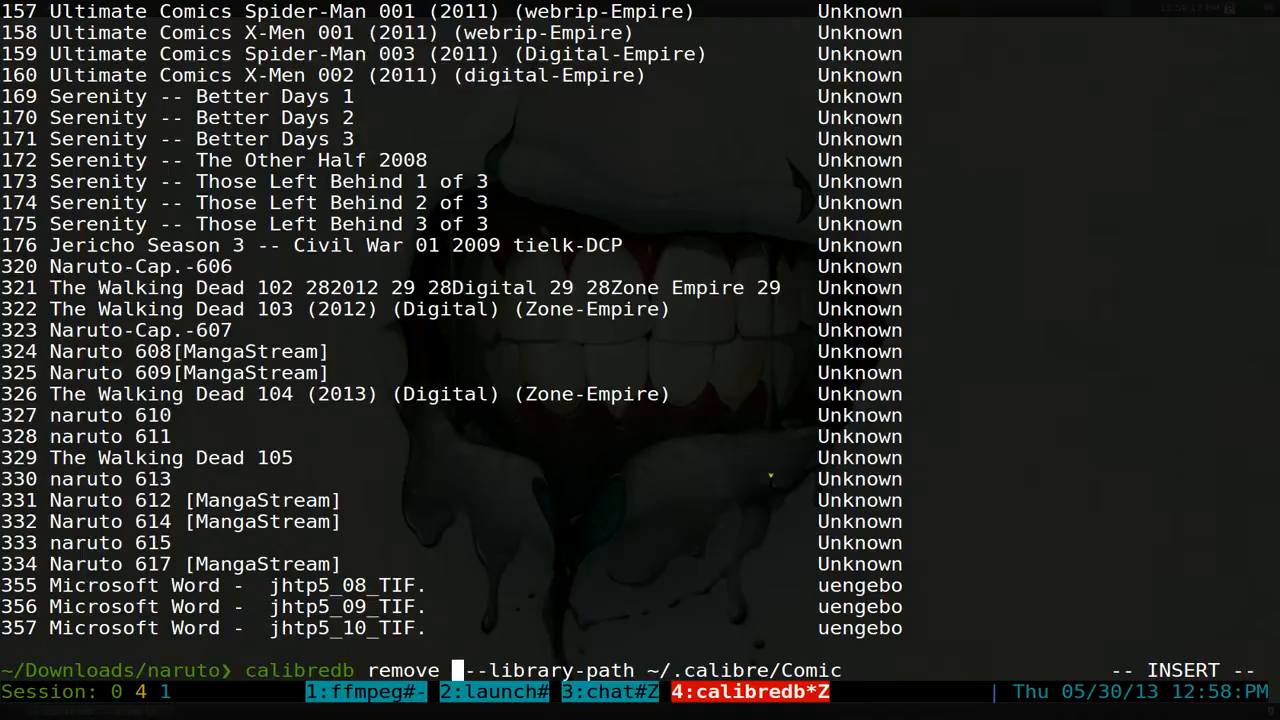
text(355-)
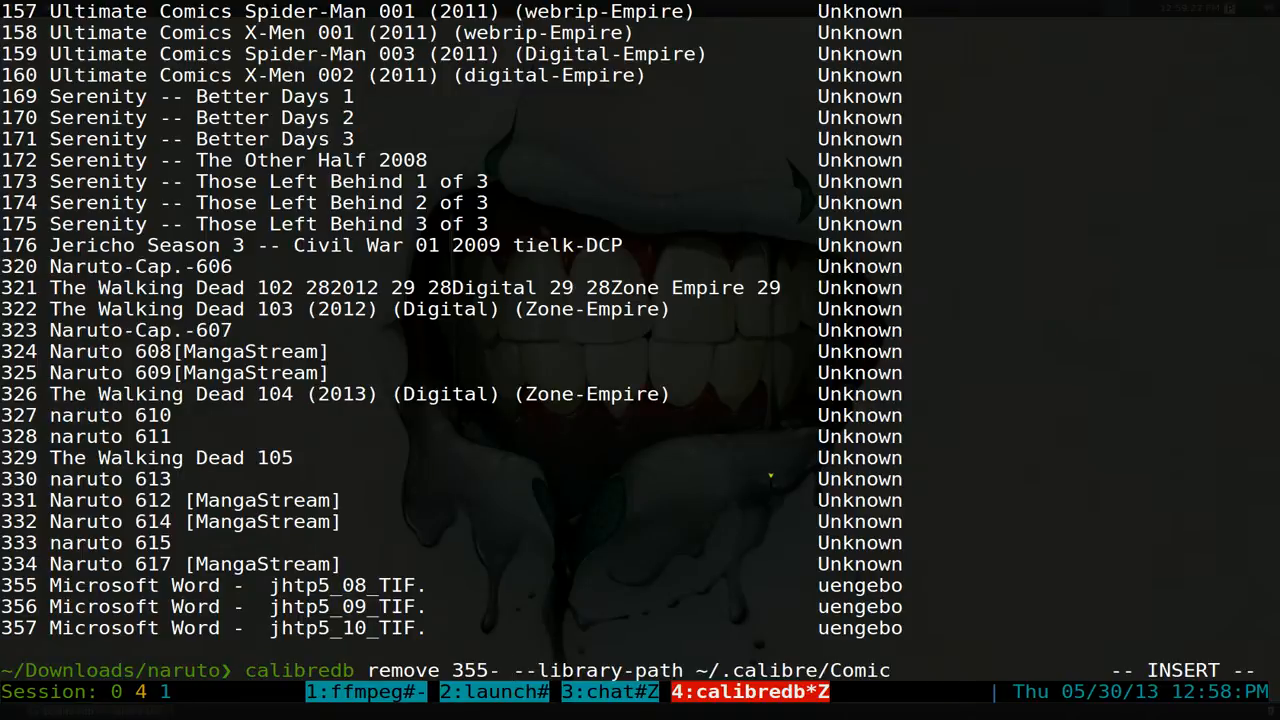
- Run calibredb remove 355-357 to delete the jhtp5 books, leaving the listing ending at Naruto 617
text(357)
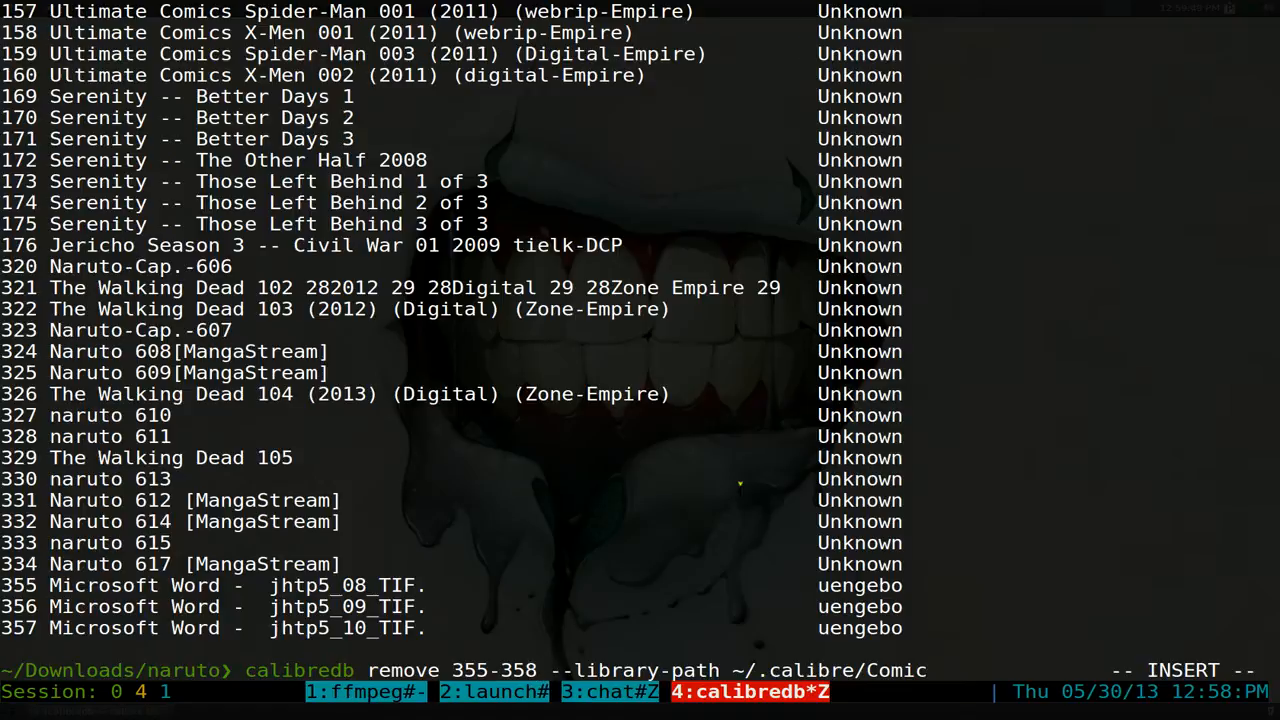
scroll(down, 3)
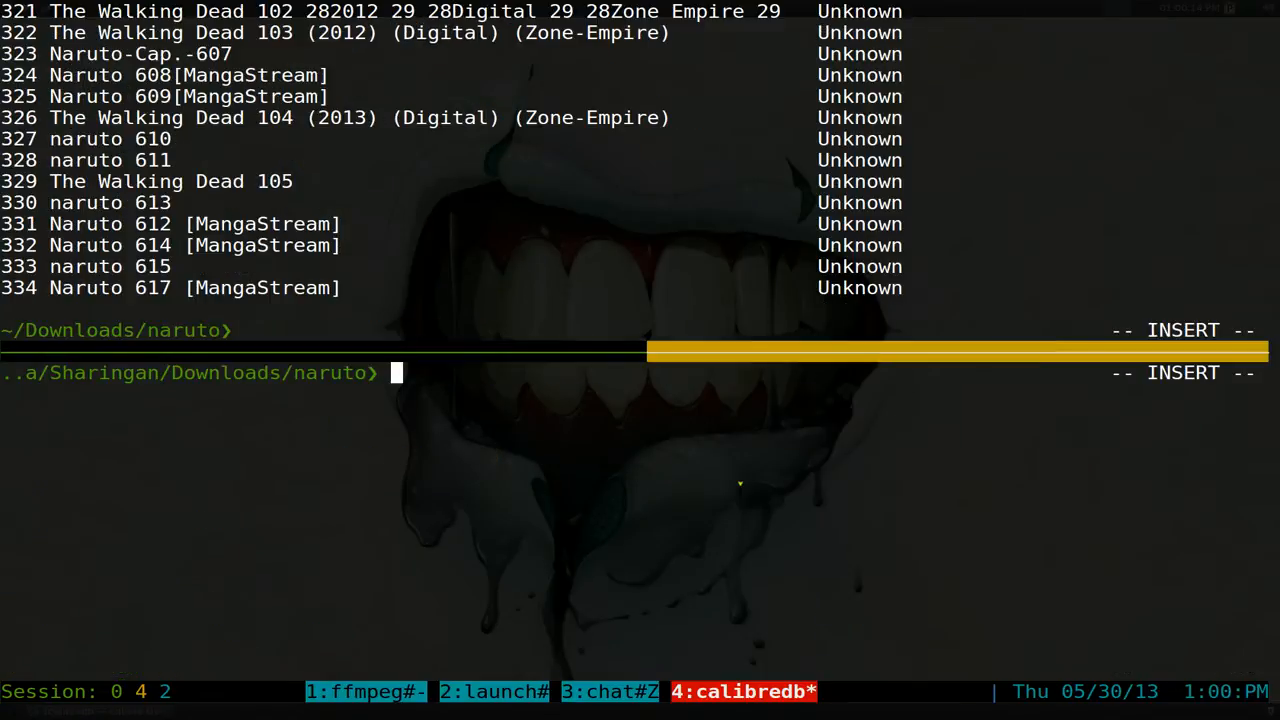
text(vd)
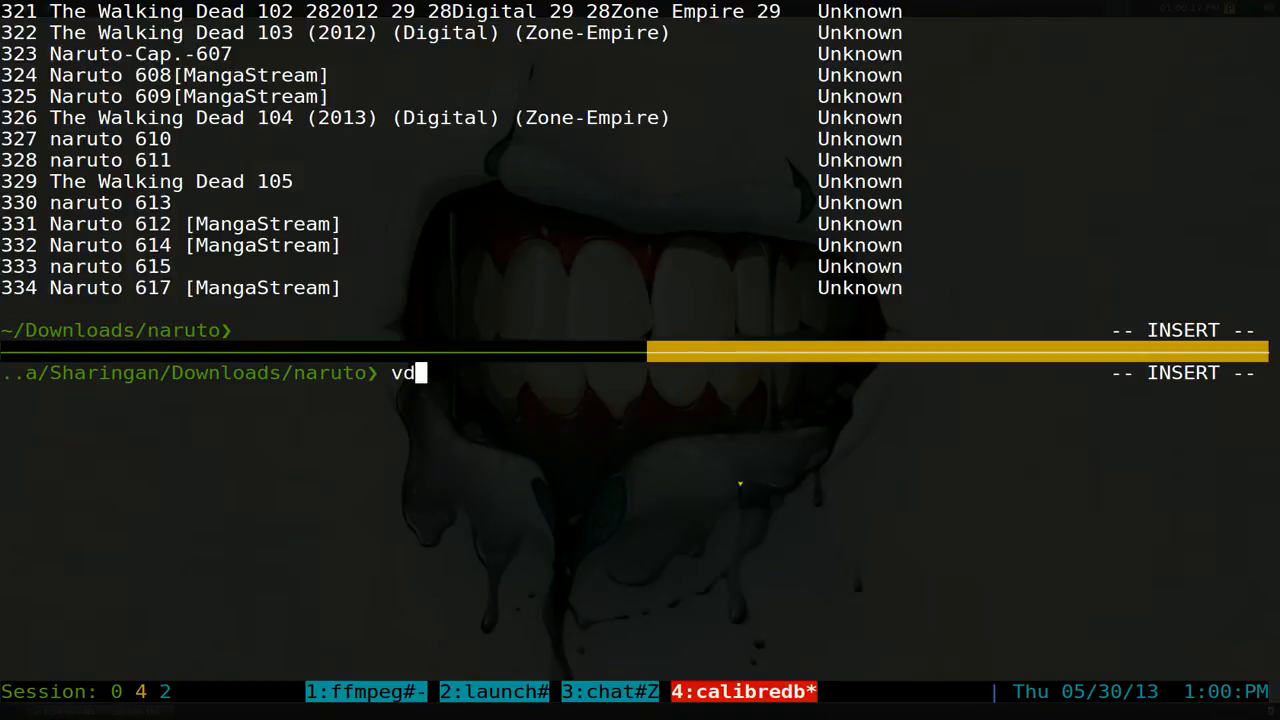
text(iscover)
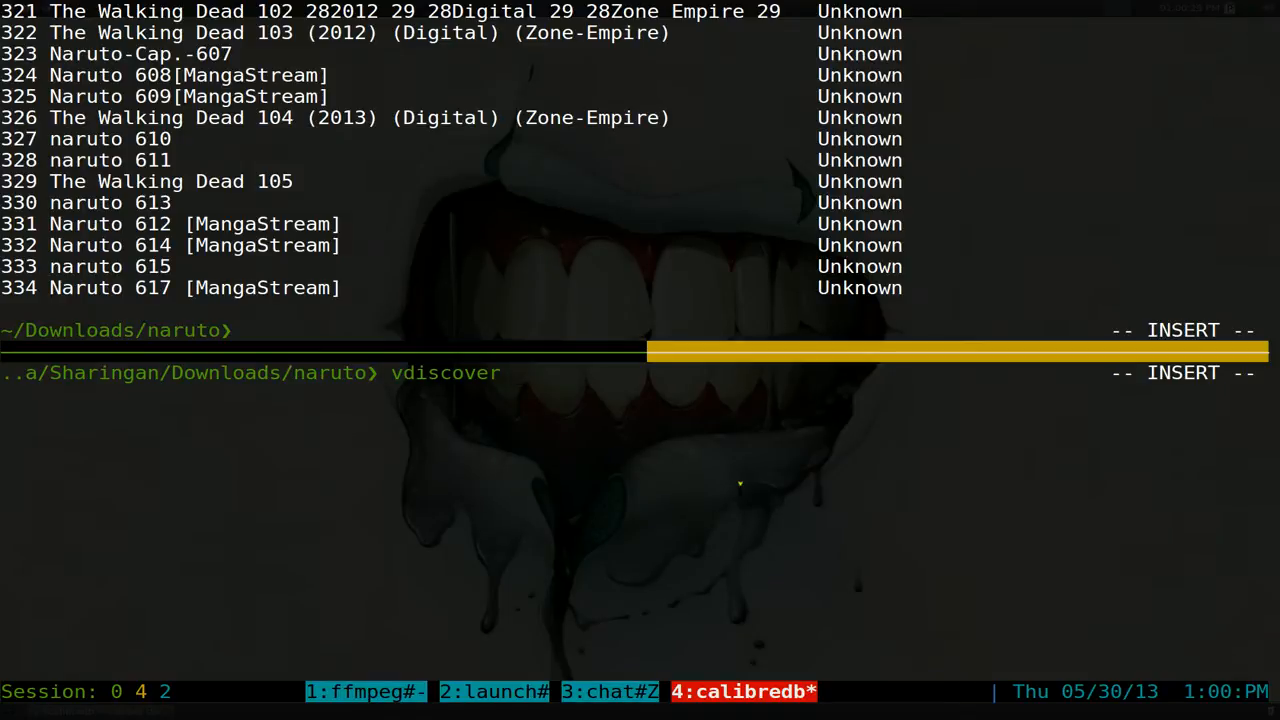
key(space)
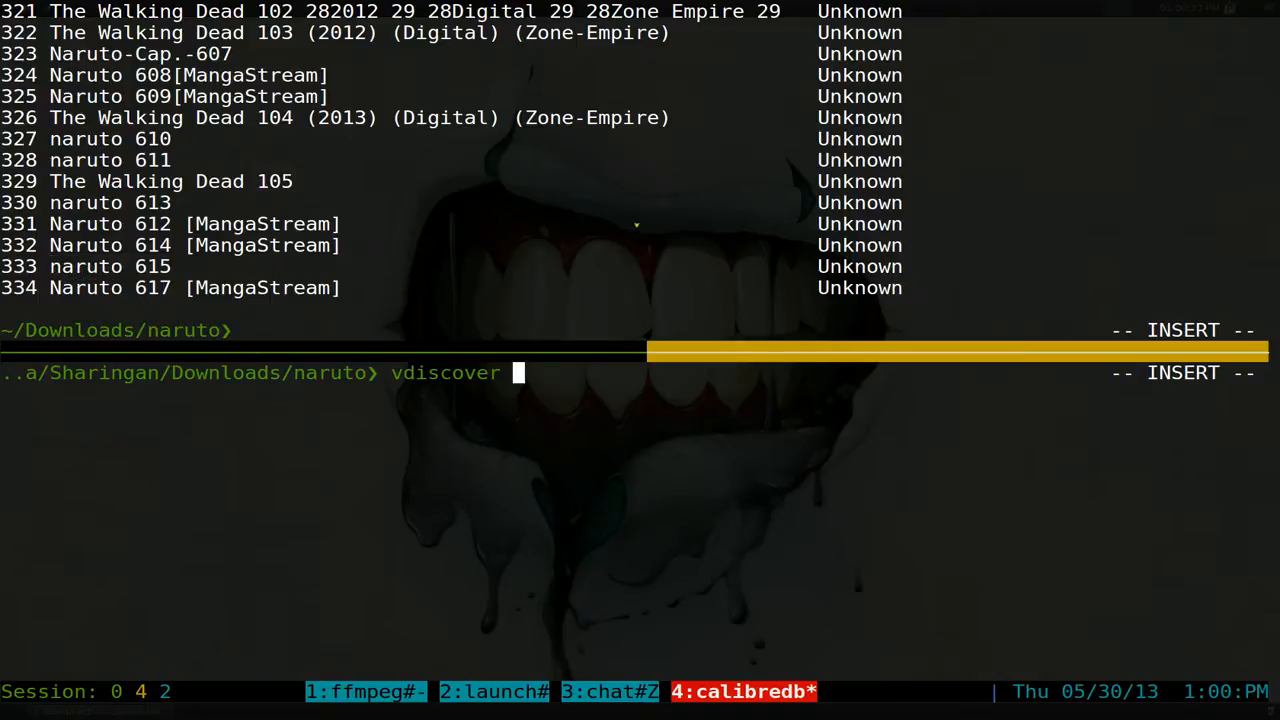
text(naruto 615)
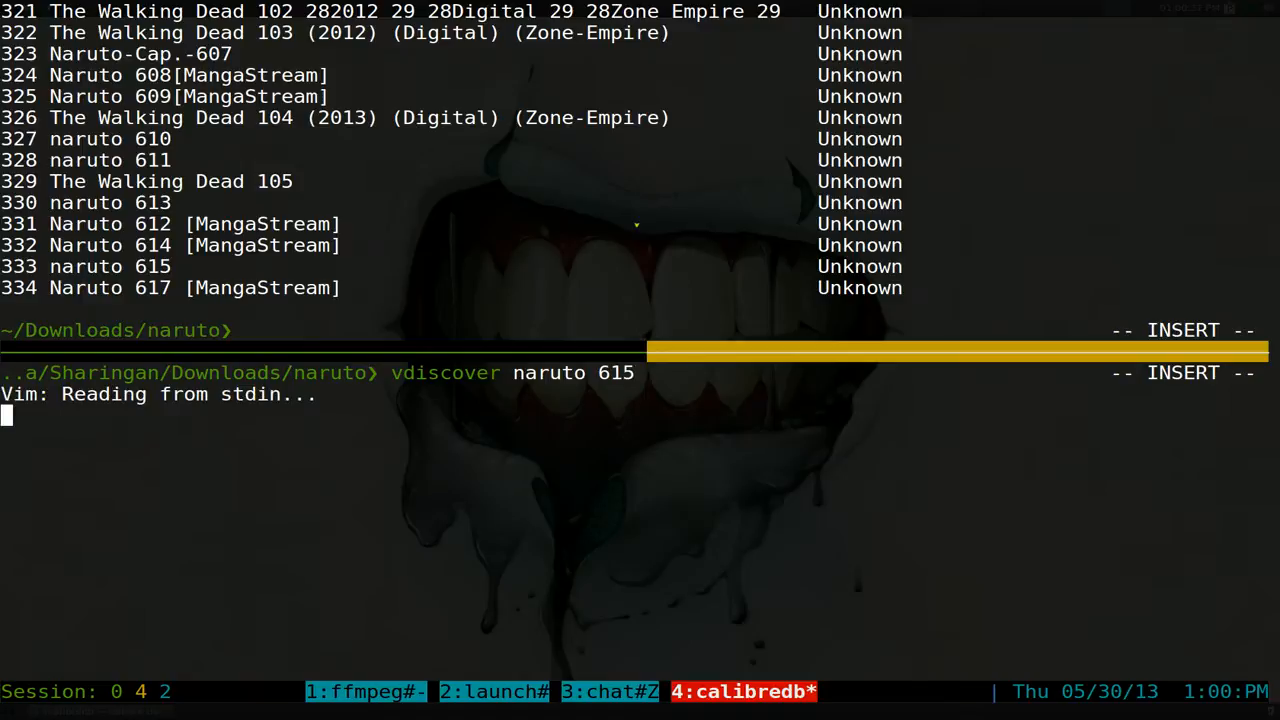
key(Return)
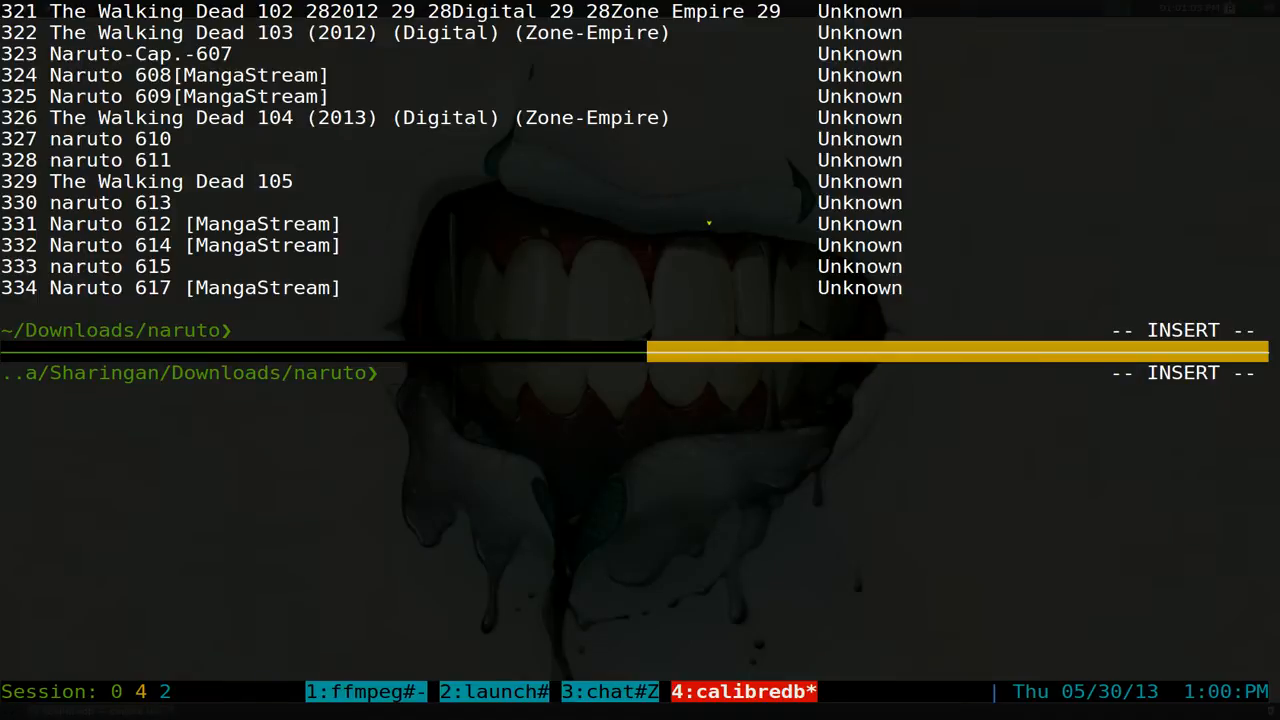
- Run cfg-aliases to view the cmx-* calibredb wrapper functions in Vim, then run cmx-comic to list the Comic library
text(cfg-aliases)
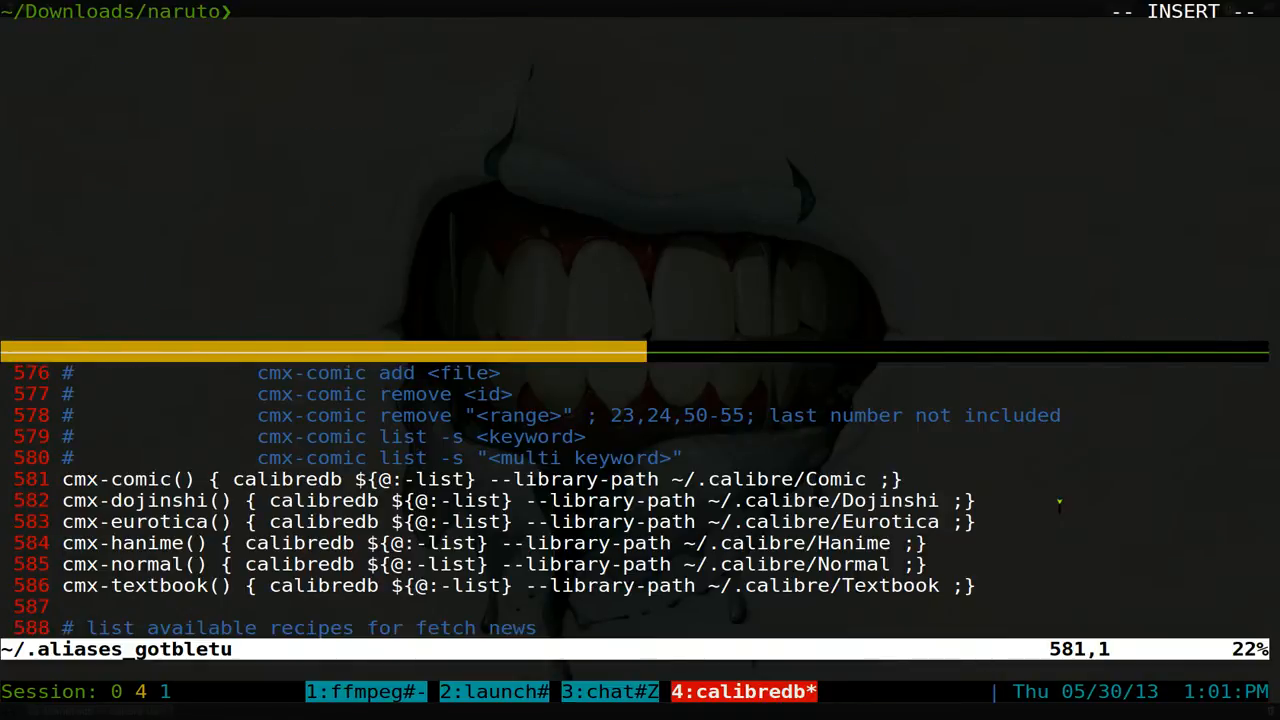
text(cmx-comic)
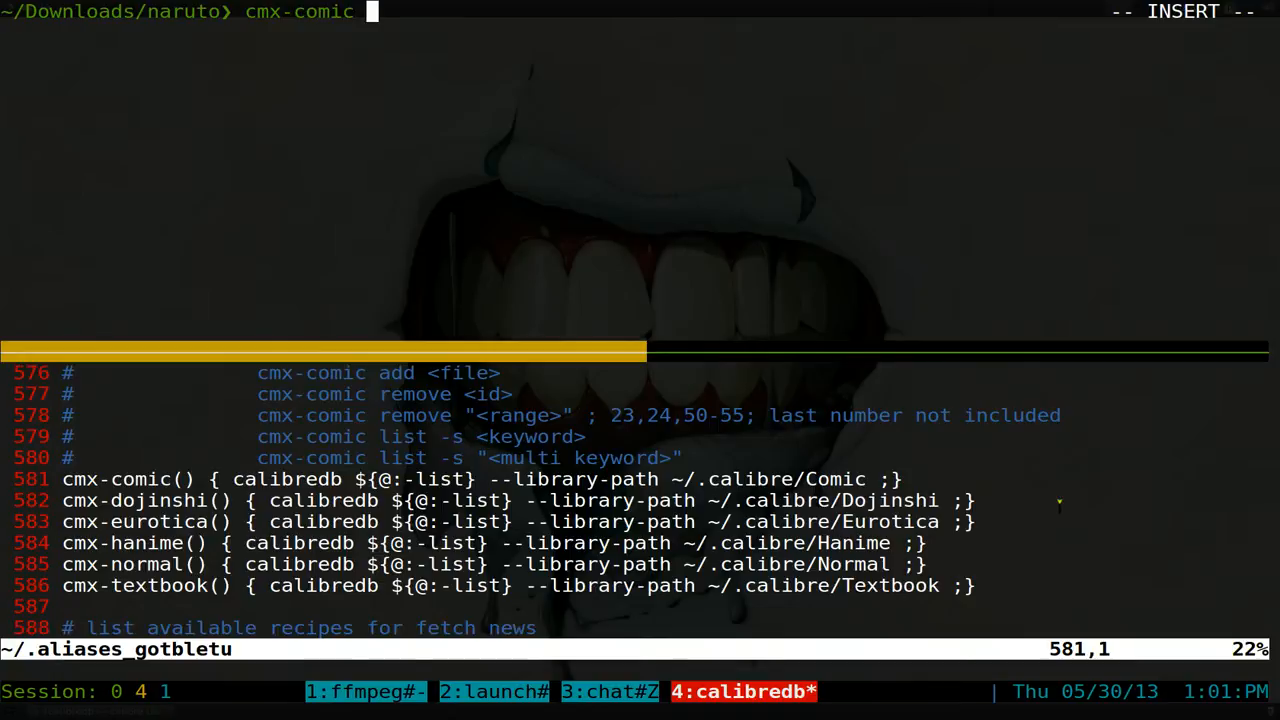
key(Return)
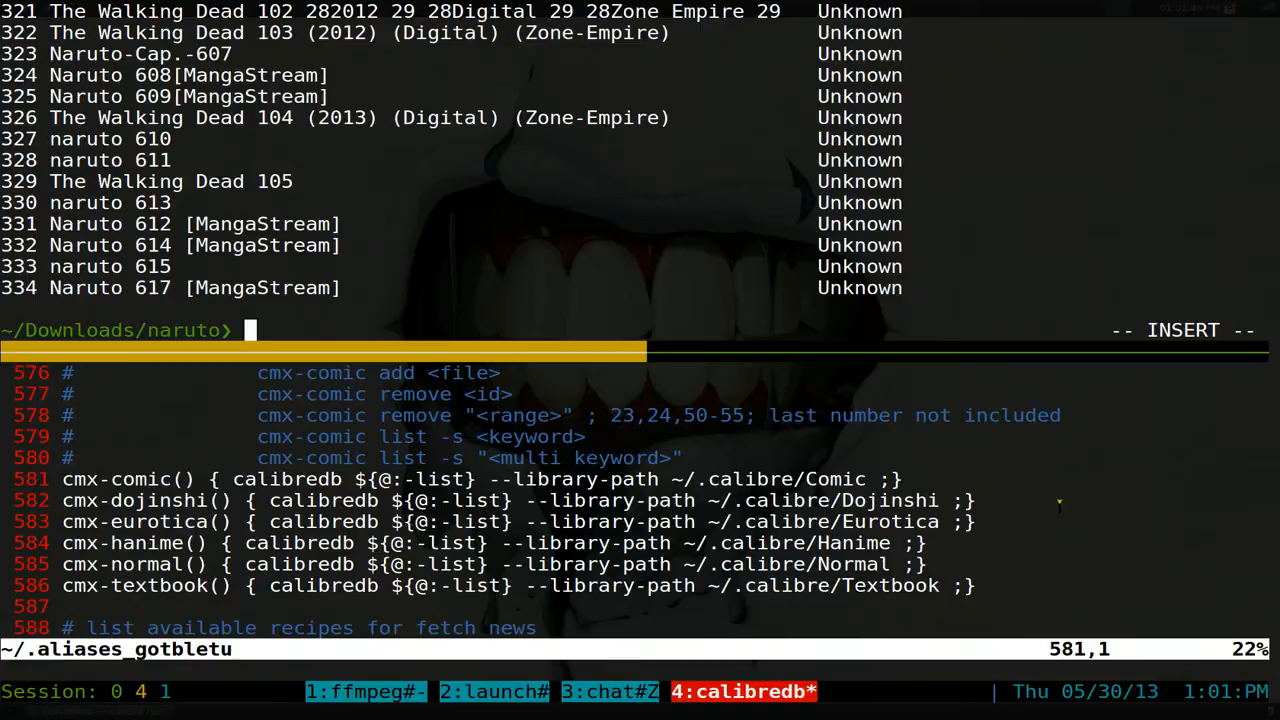
- Run cmx-comic list -s "naruto manga", returning the five MangaStream Naruto chapters ids 324–334
key(Escape)
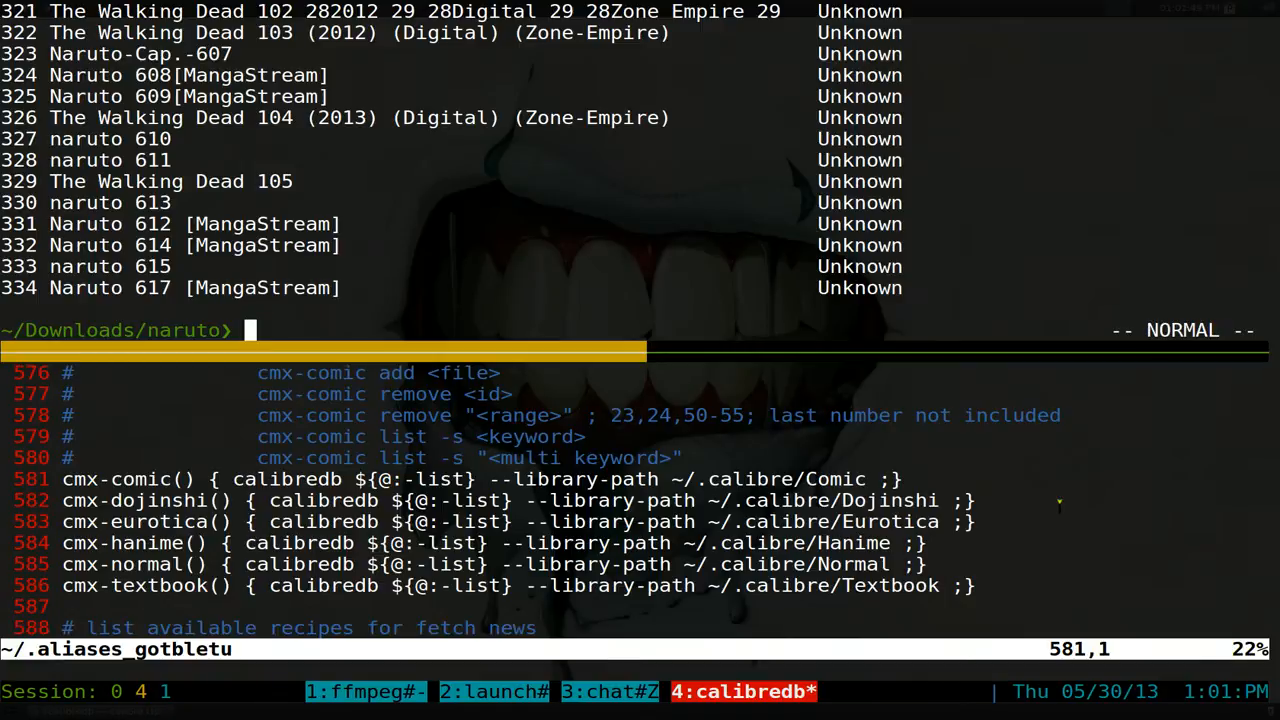
text(cmx-comic)
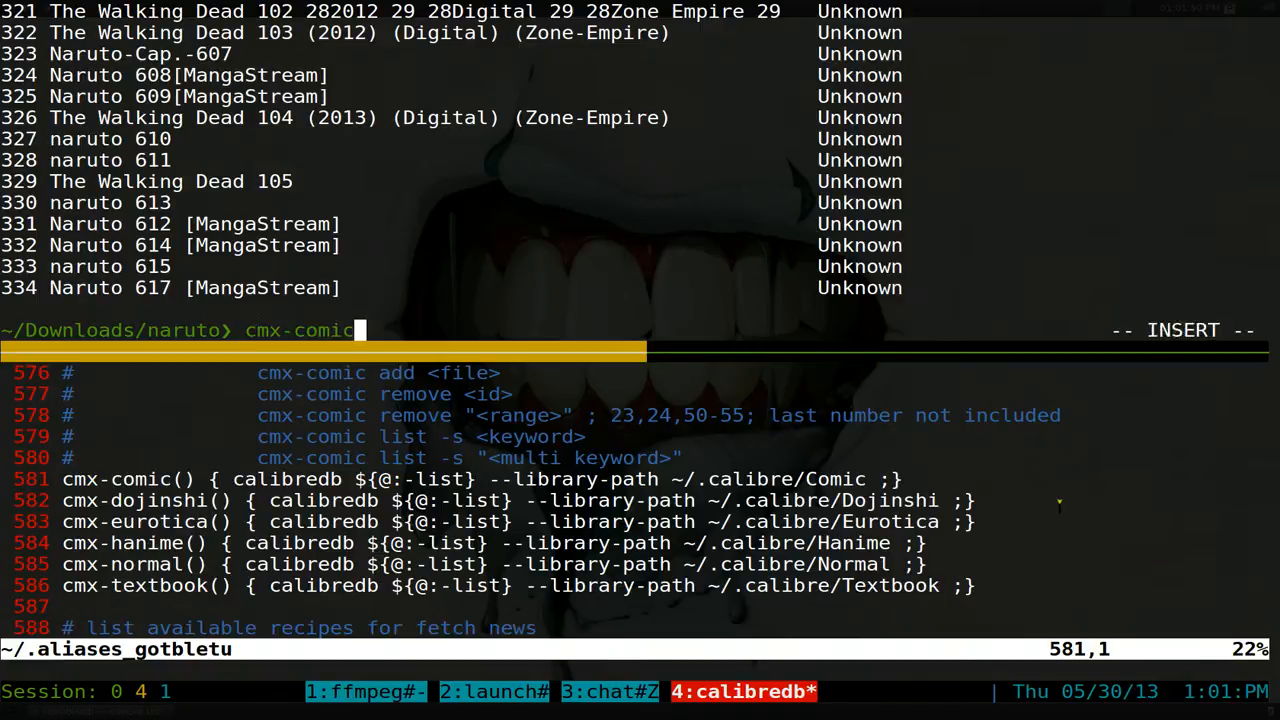
text(list -s ")
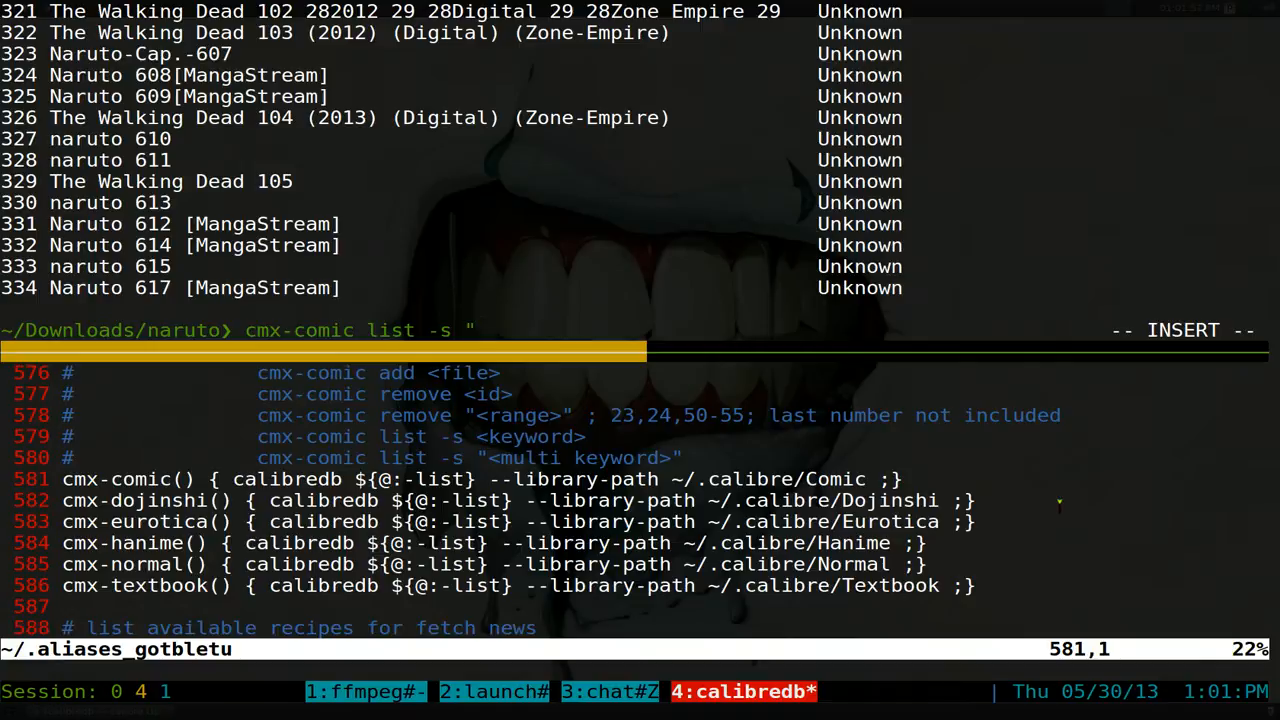
text(naruto)
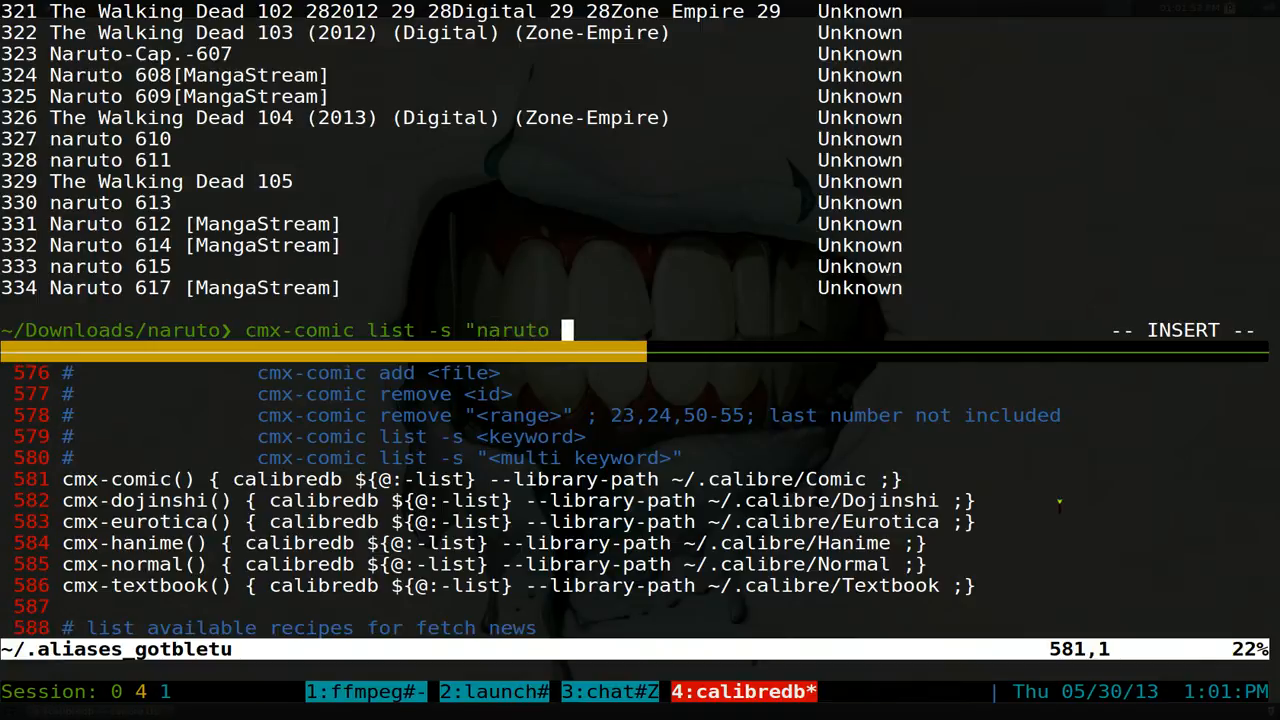
text(manga")
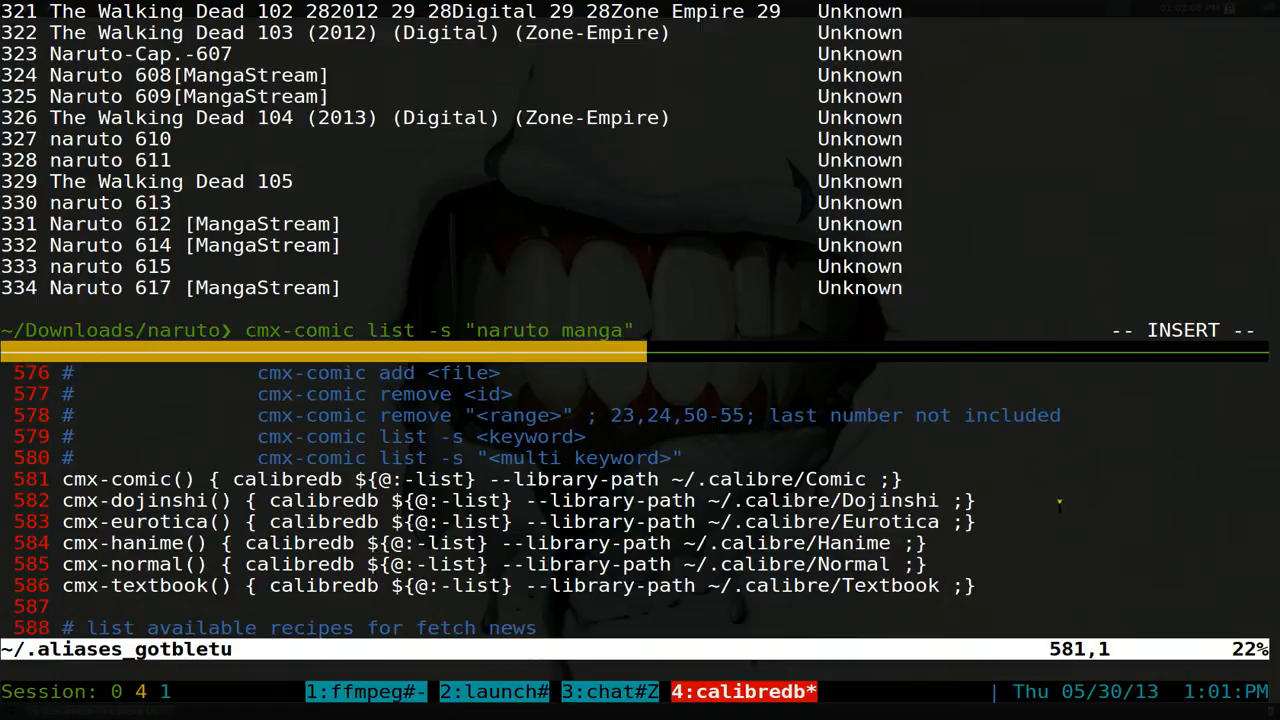
key(Return)
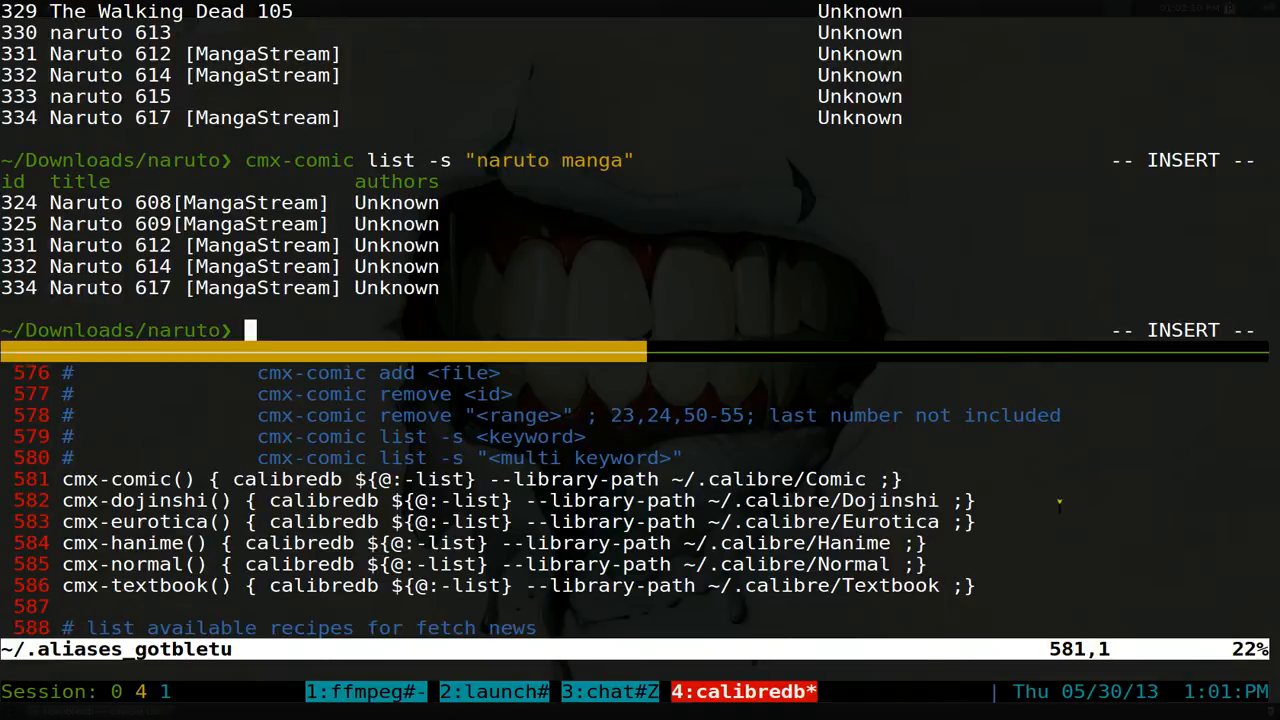
- List the folder, then add naruto631.cbz to the comic library as book 358 via cmx-comic
text(lst)
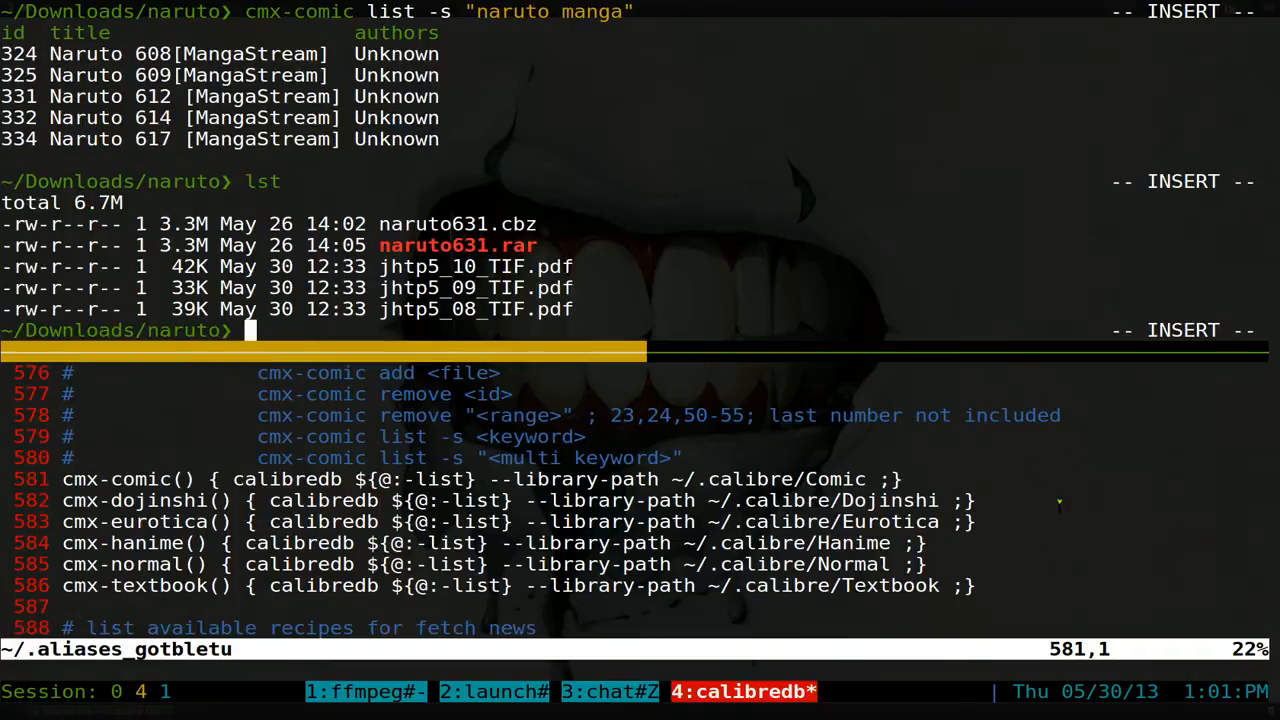
text(cm)
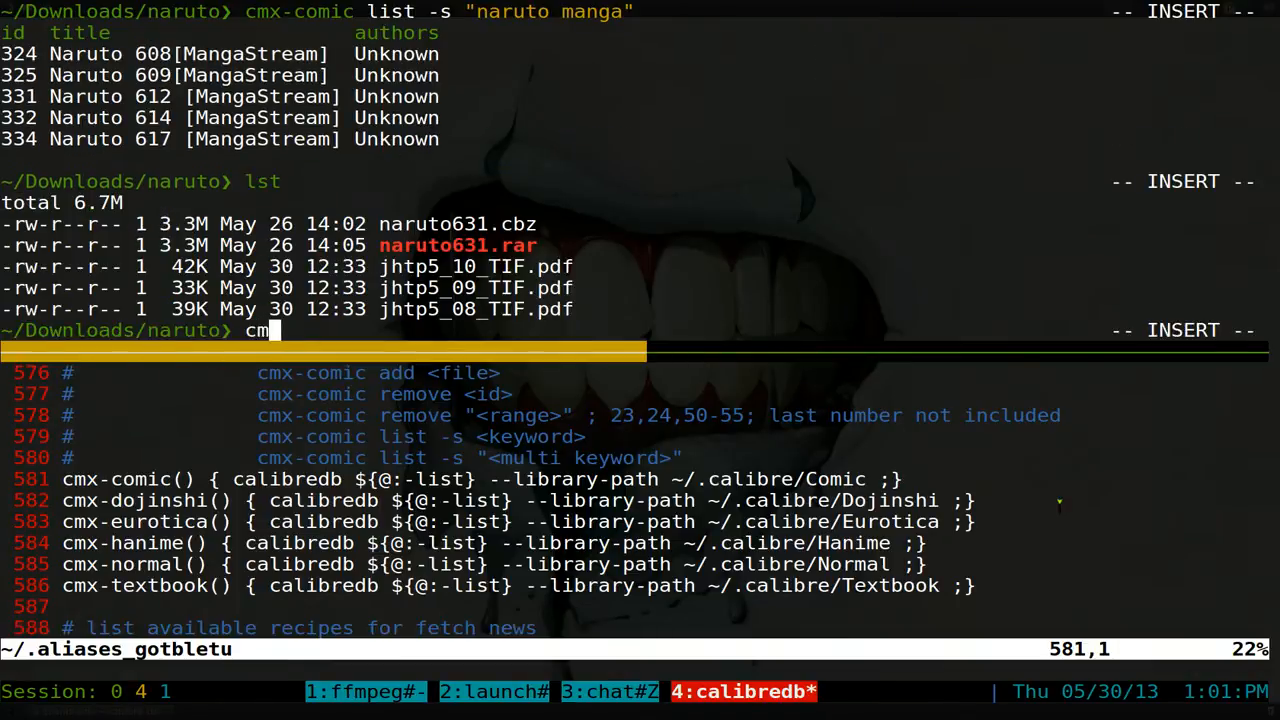
text(x-comic)
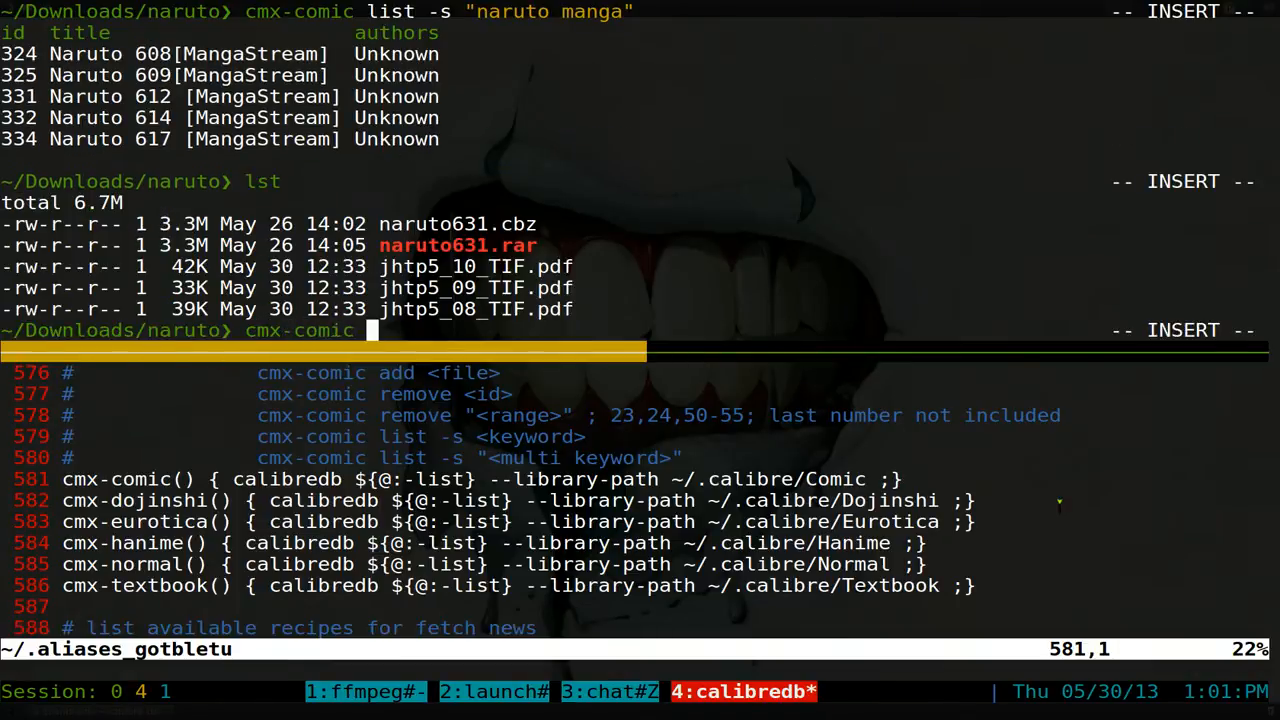
text(add)
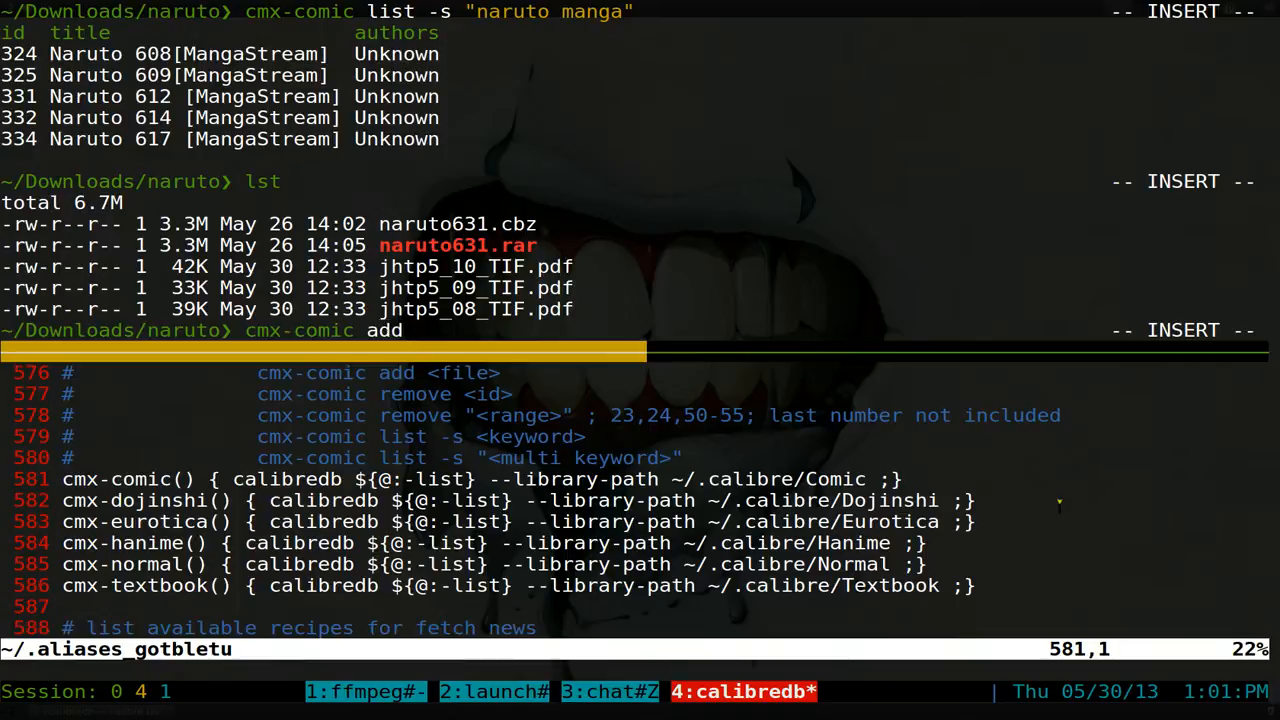
text(cbz)
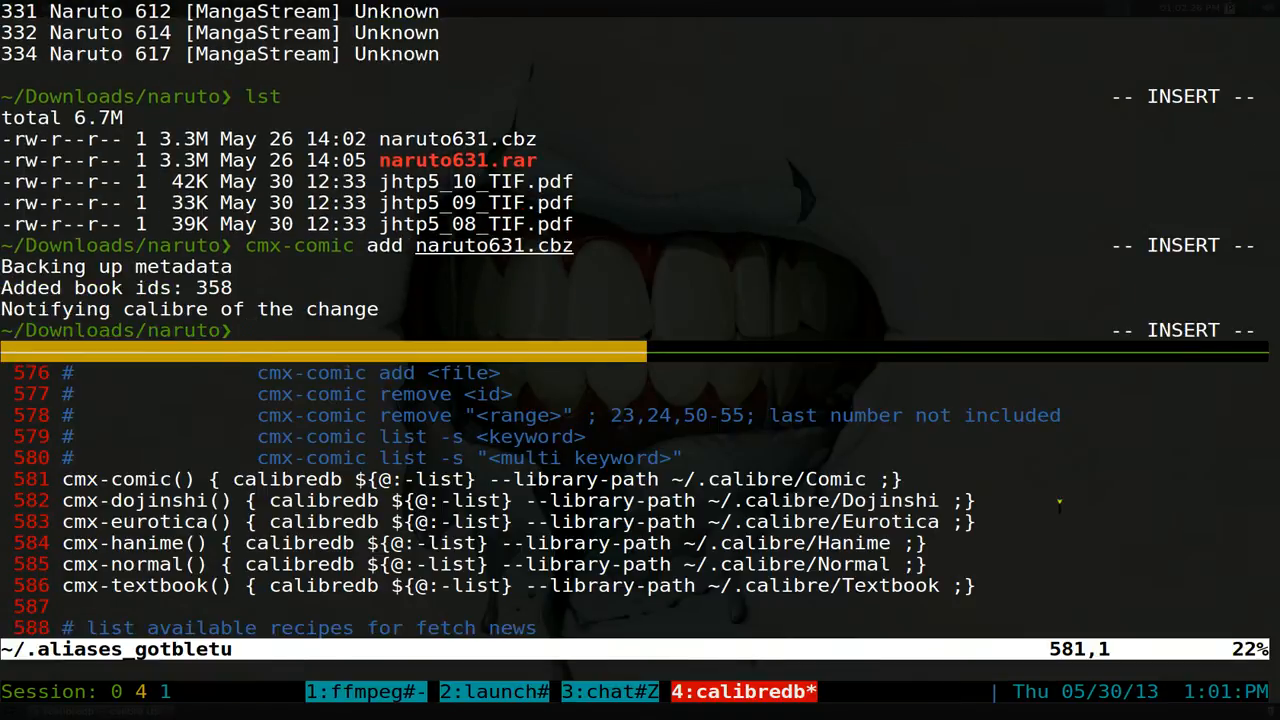
- Add the folder's remaining files with cmx-comic add *, importing the jhtp5 PDFs as 359–361
text(cmx-comic add)
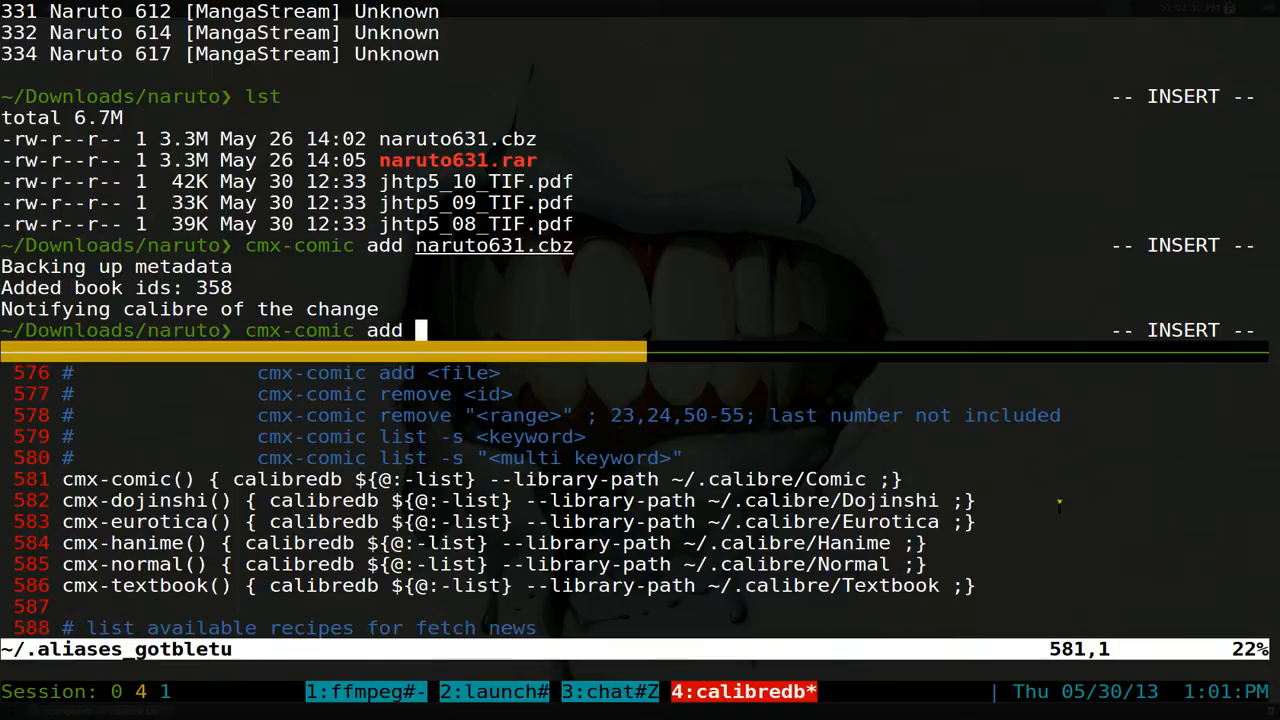
text(*)
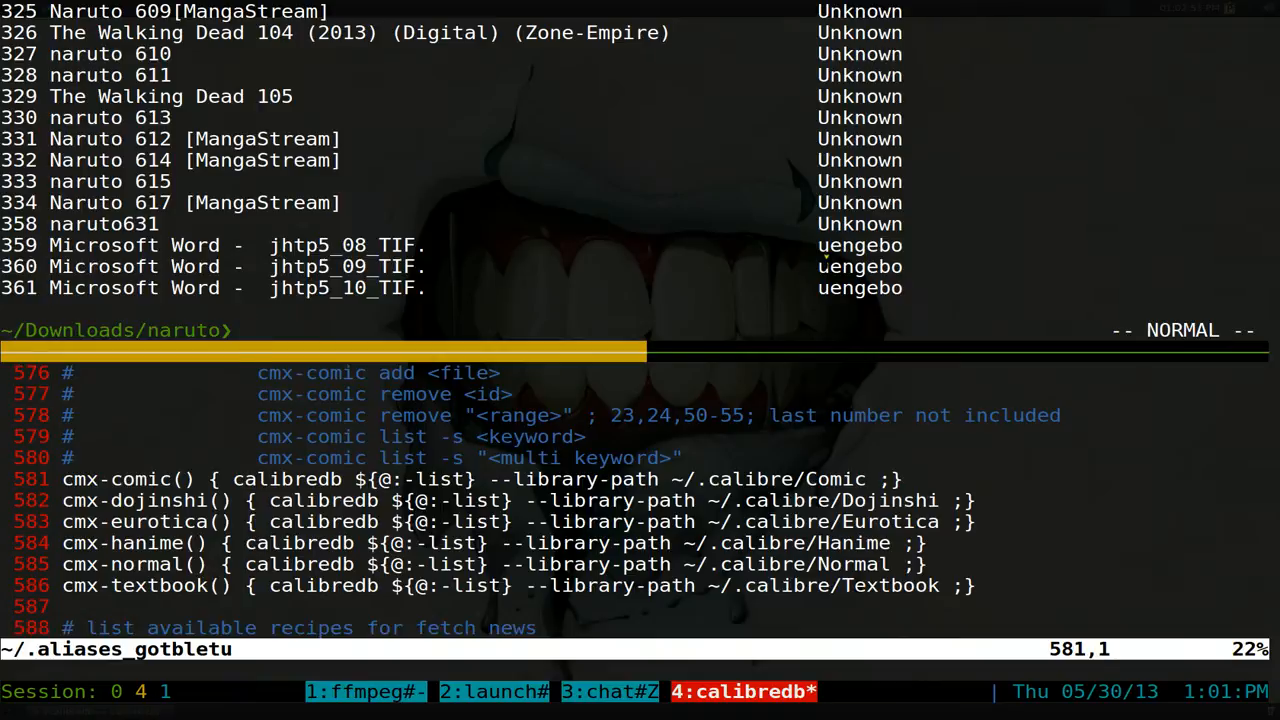
- Run cmx-comic remove 358-362 so the listing ends at Naruto 617, id 334 again
text(cmx-comic remove)
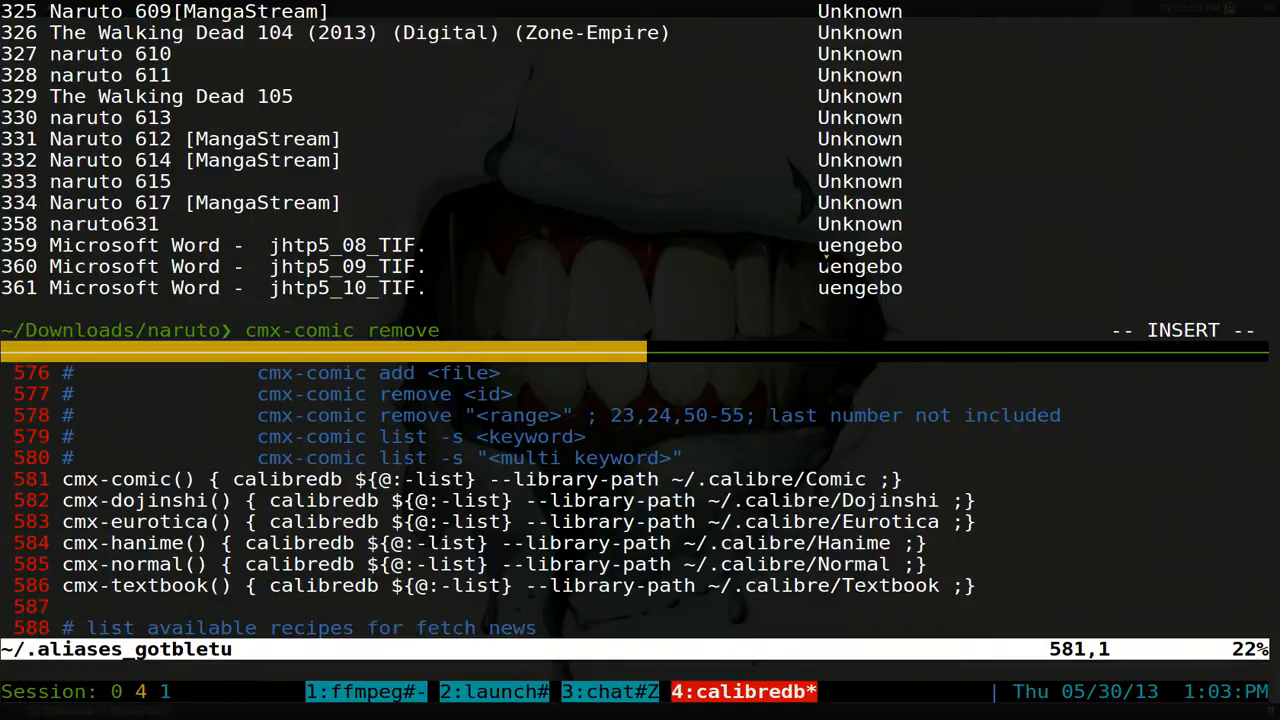
text(358)
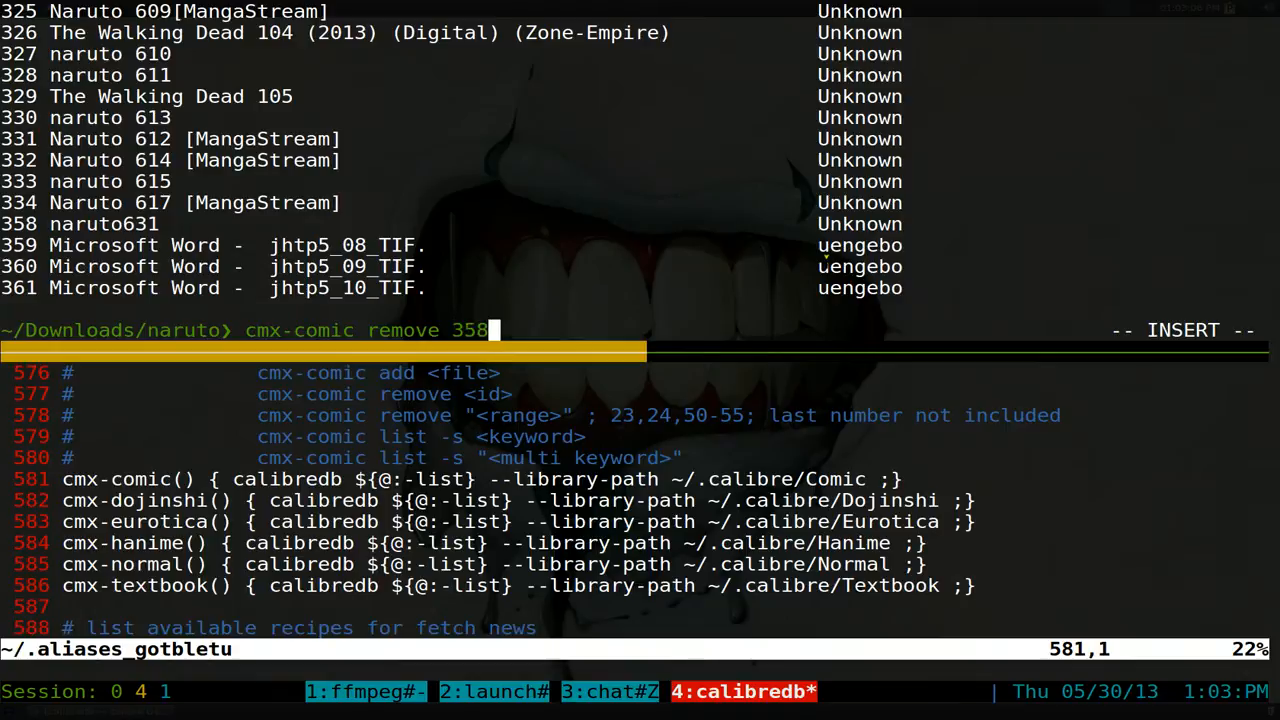
text(-)
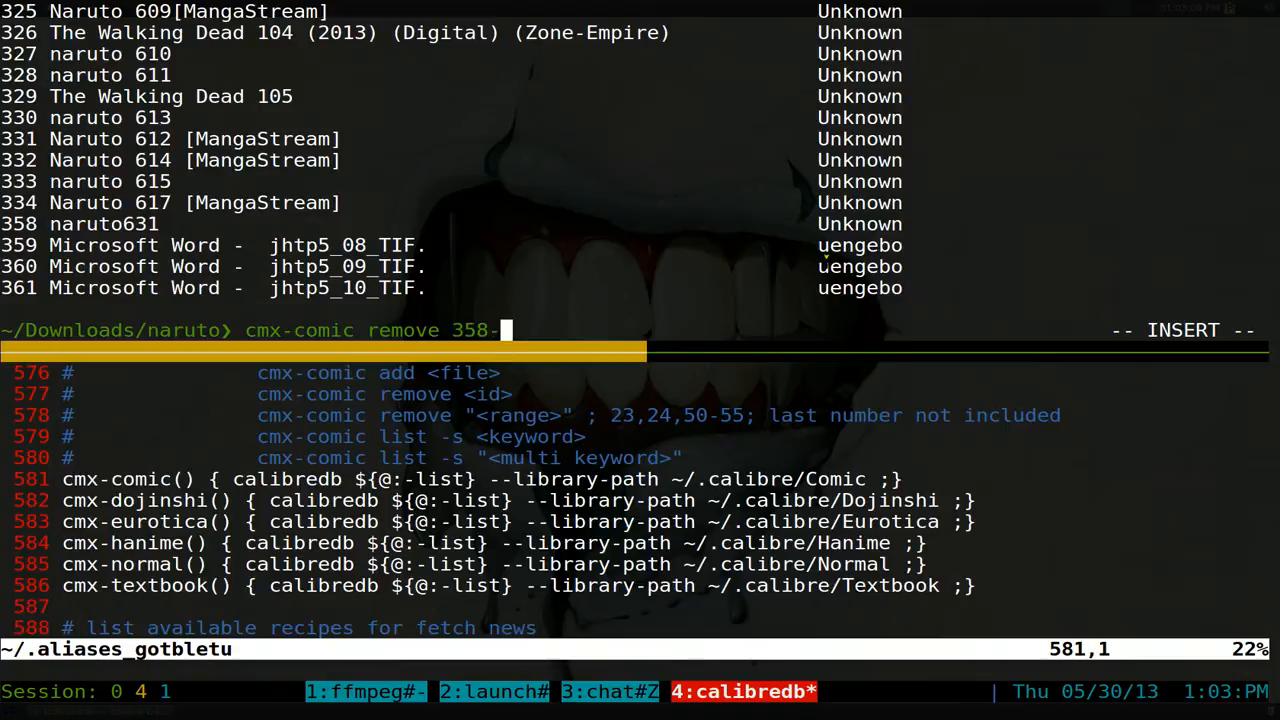
text(36)
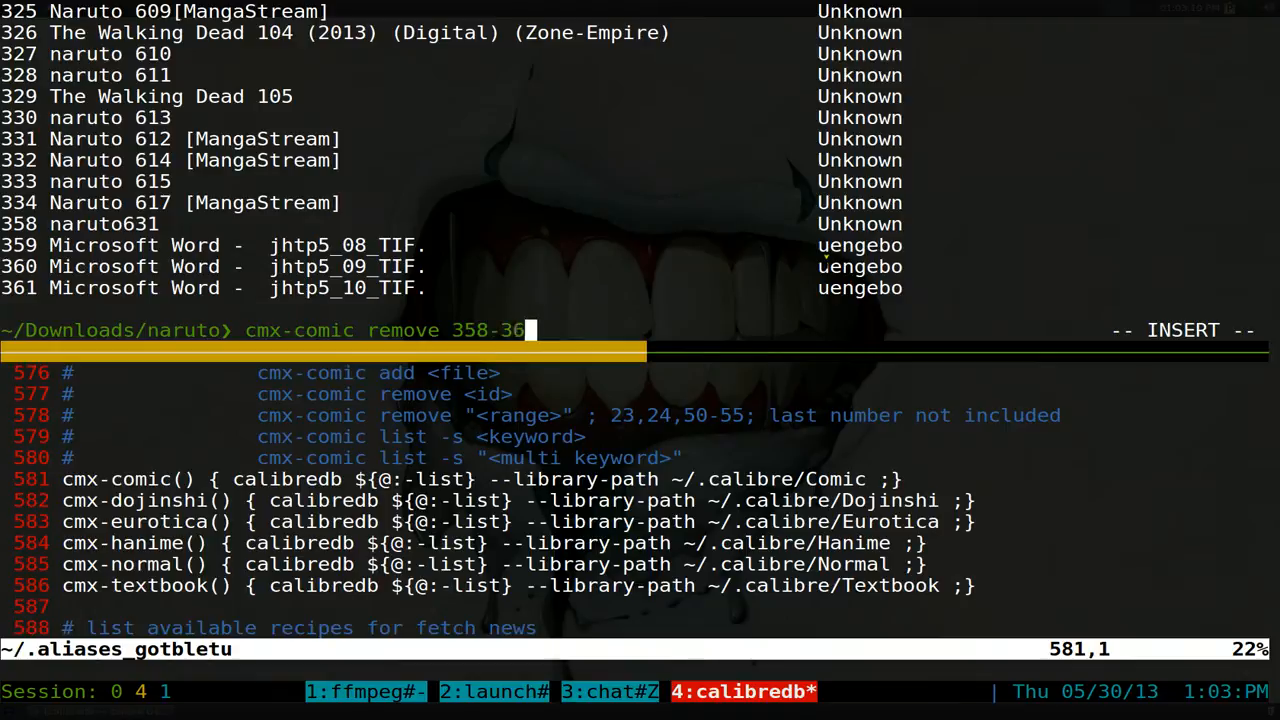
text(2)
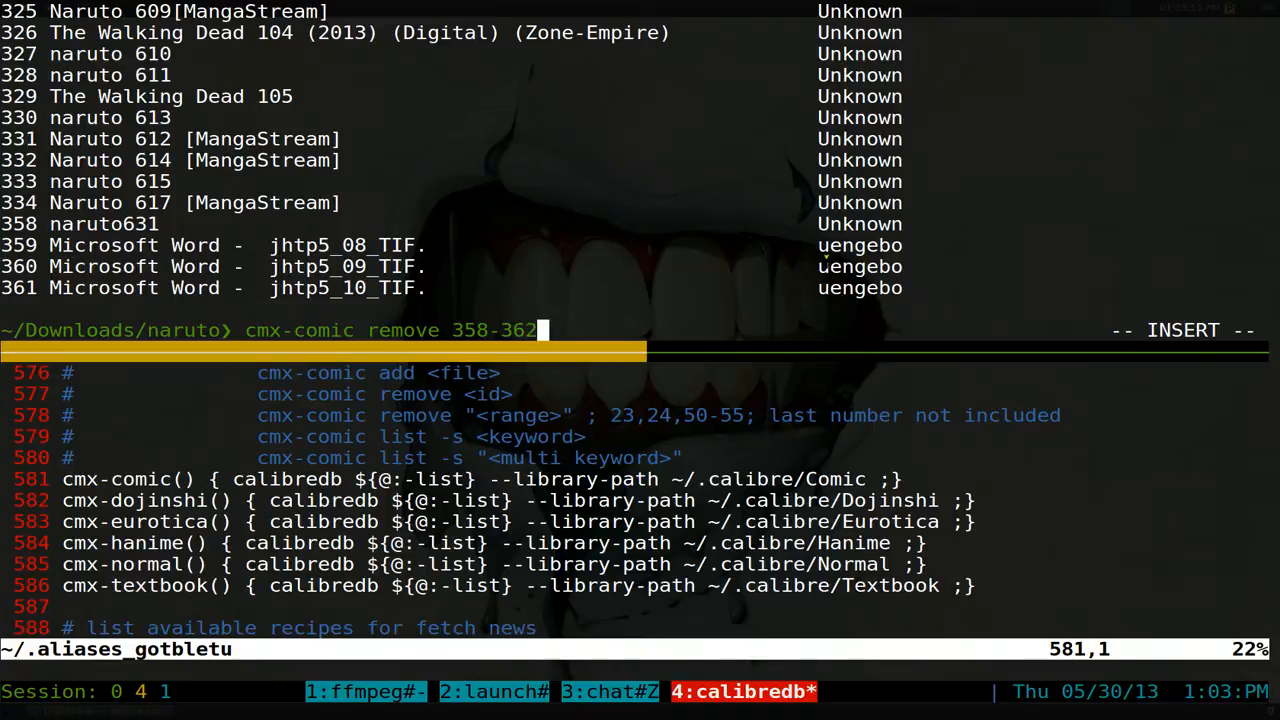
scroll(down, 3)
text(i)
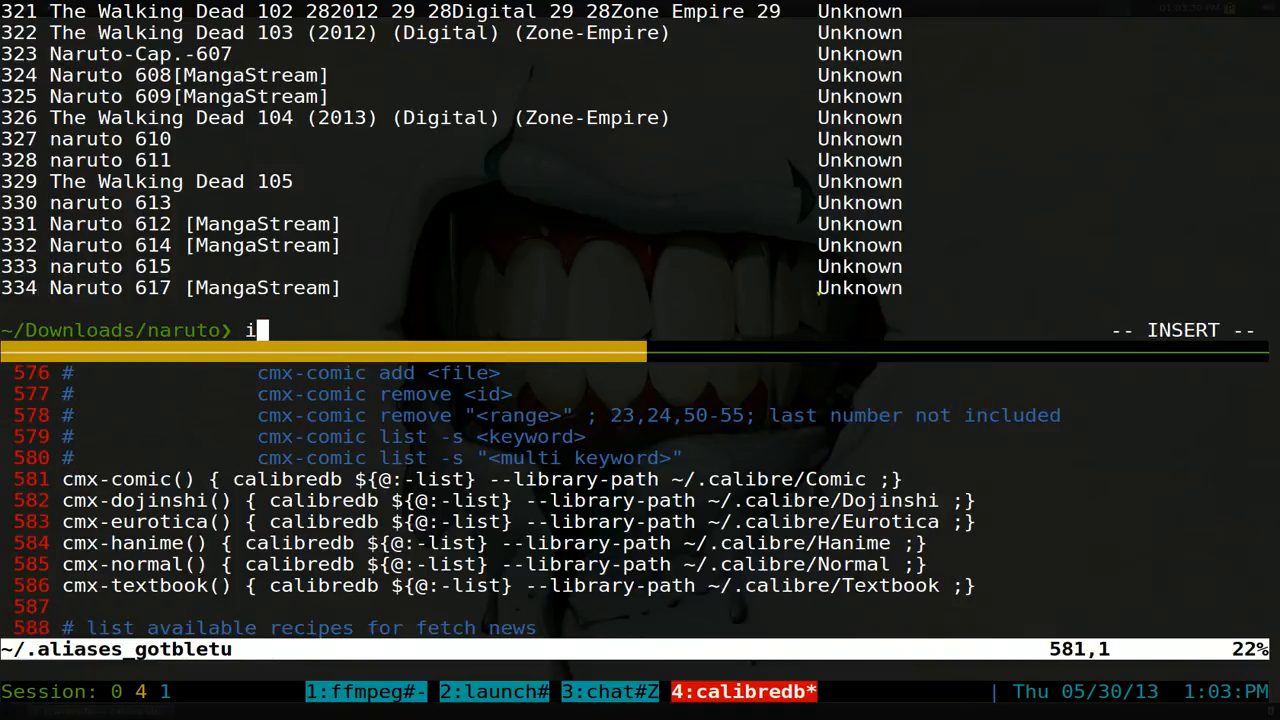
text(cmx-te)
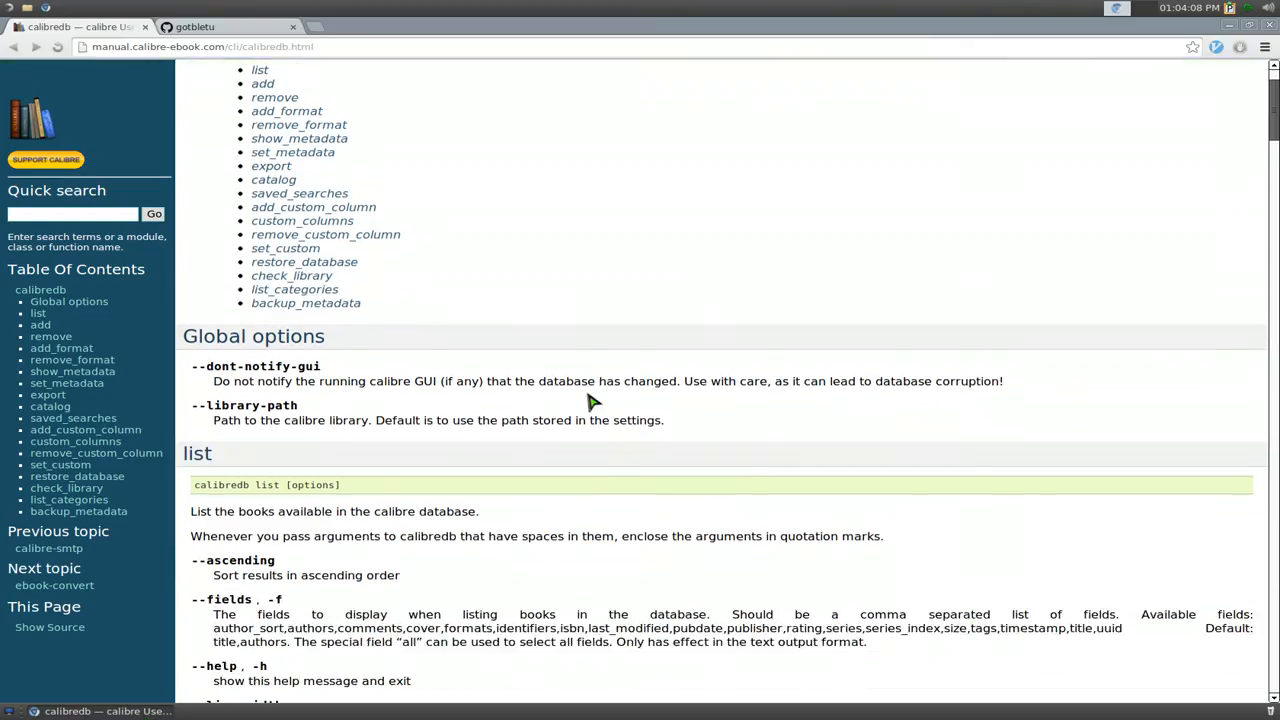
- Scroll the calibredb manual down to the add command's options such as --authors and --duplicates
scroll(down, 3)
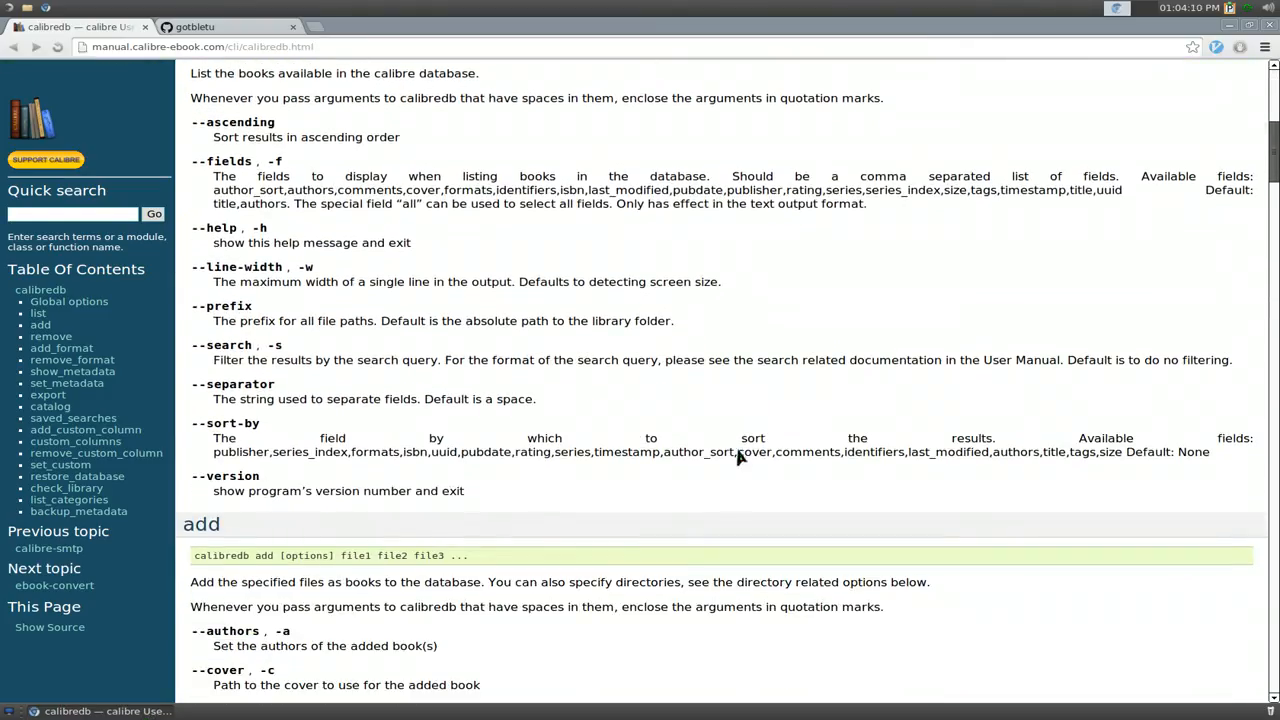
scroll(down, 3)
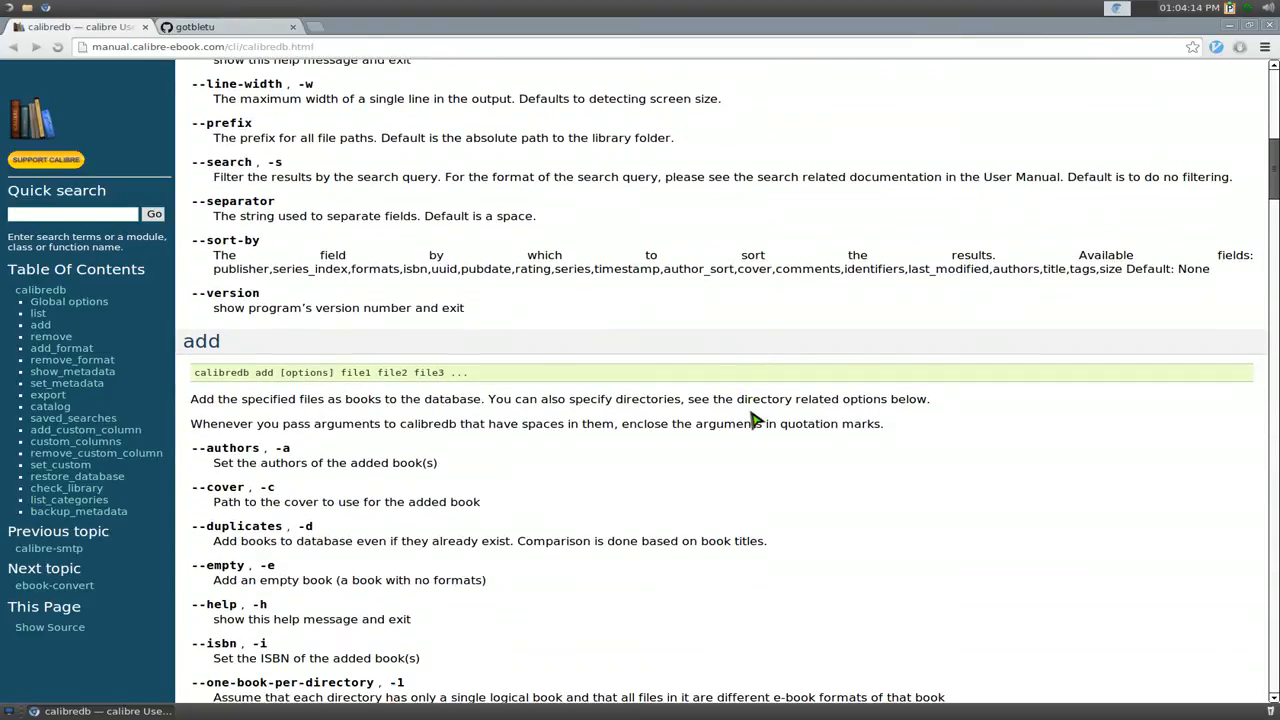
mouse_move(745, 424)
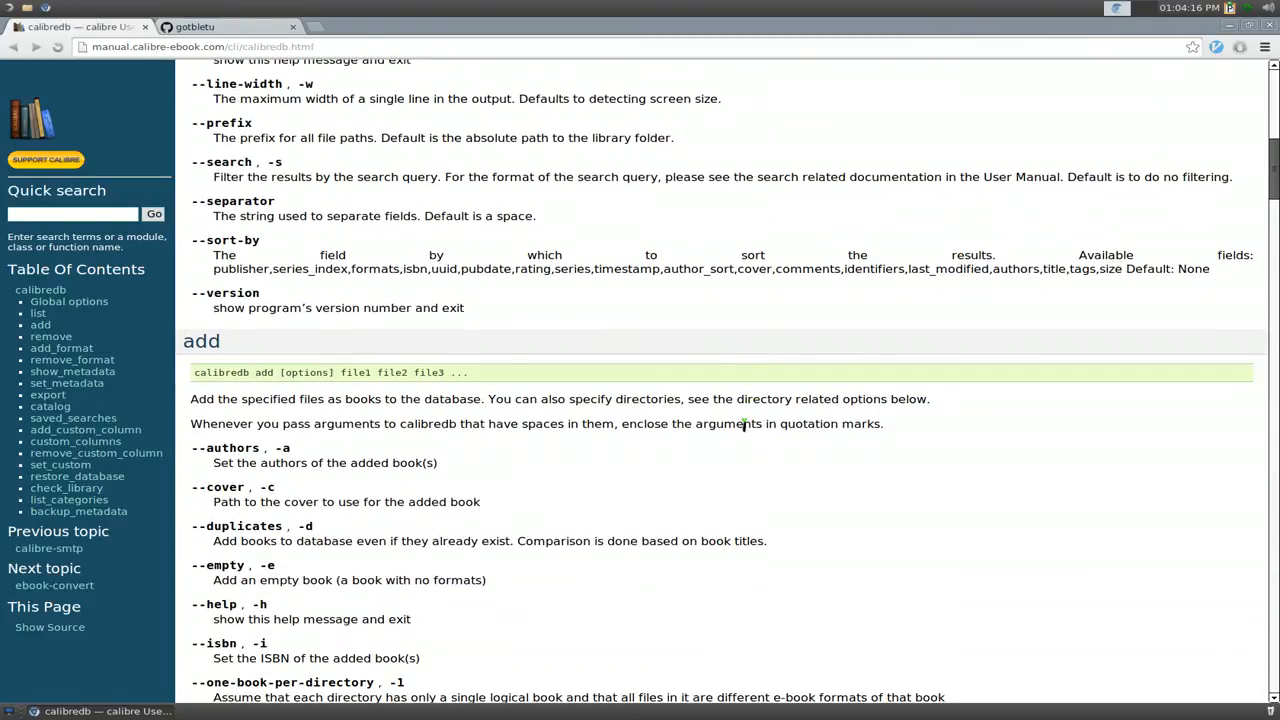
mouse_move(740, 432)
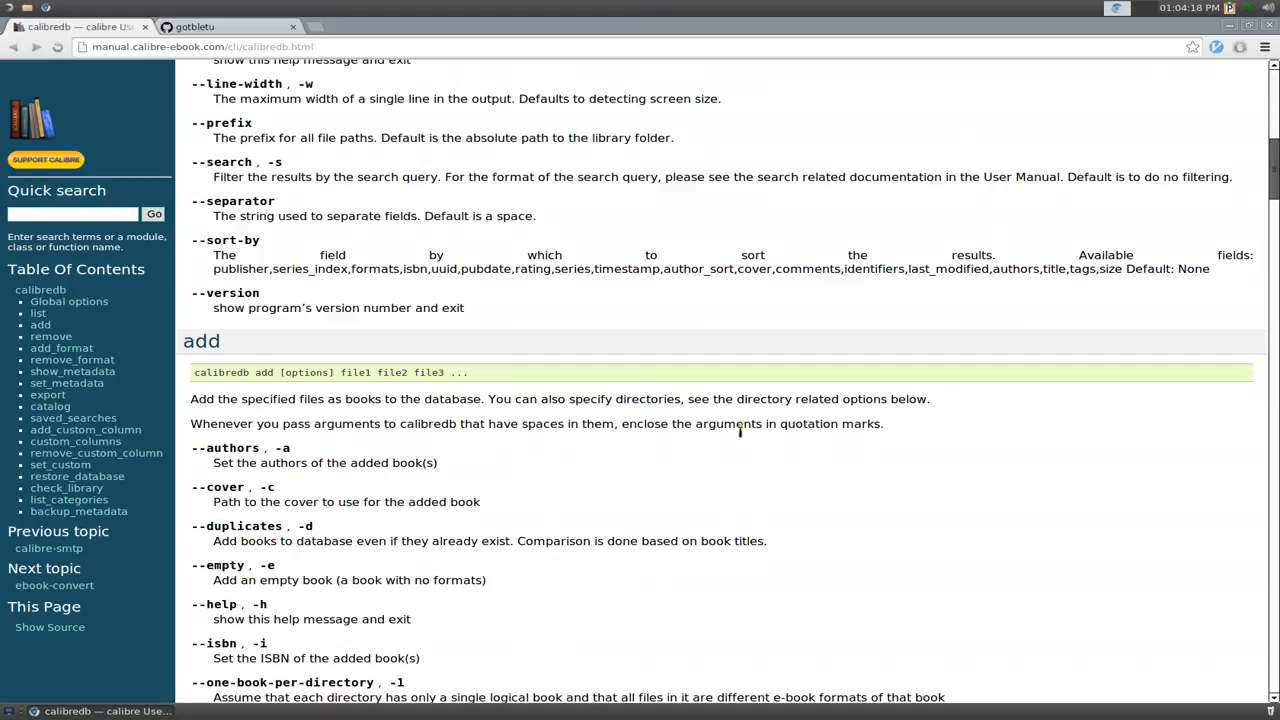
mouse_move(742, 445)
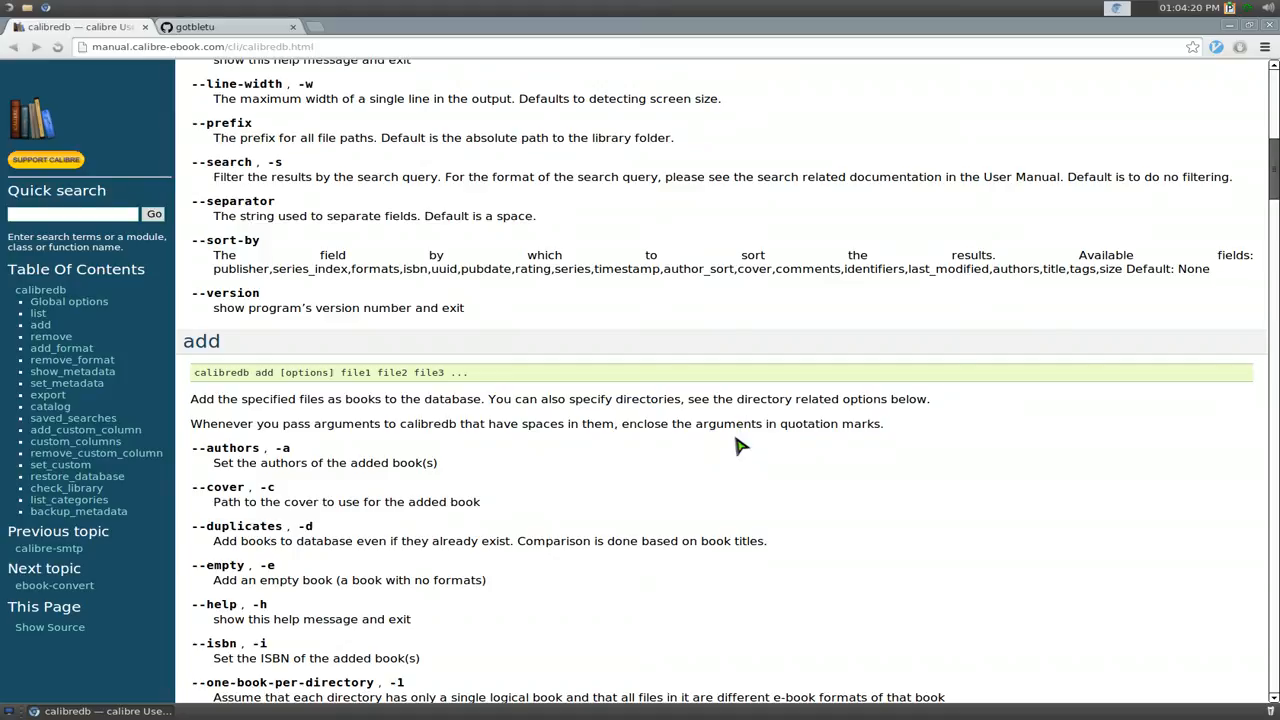